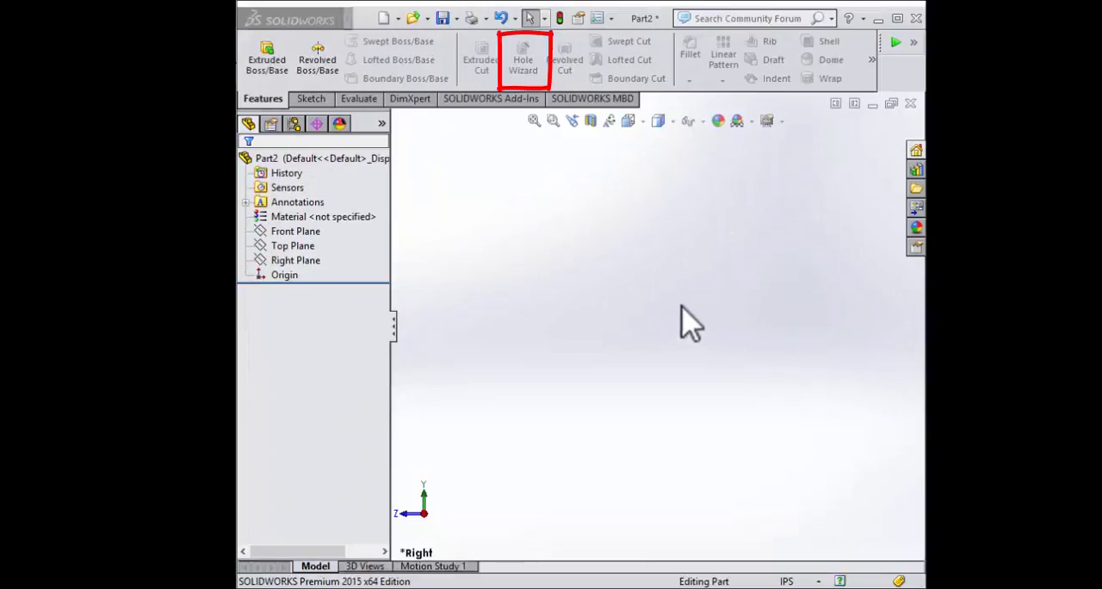
mouse_move(568, 491)
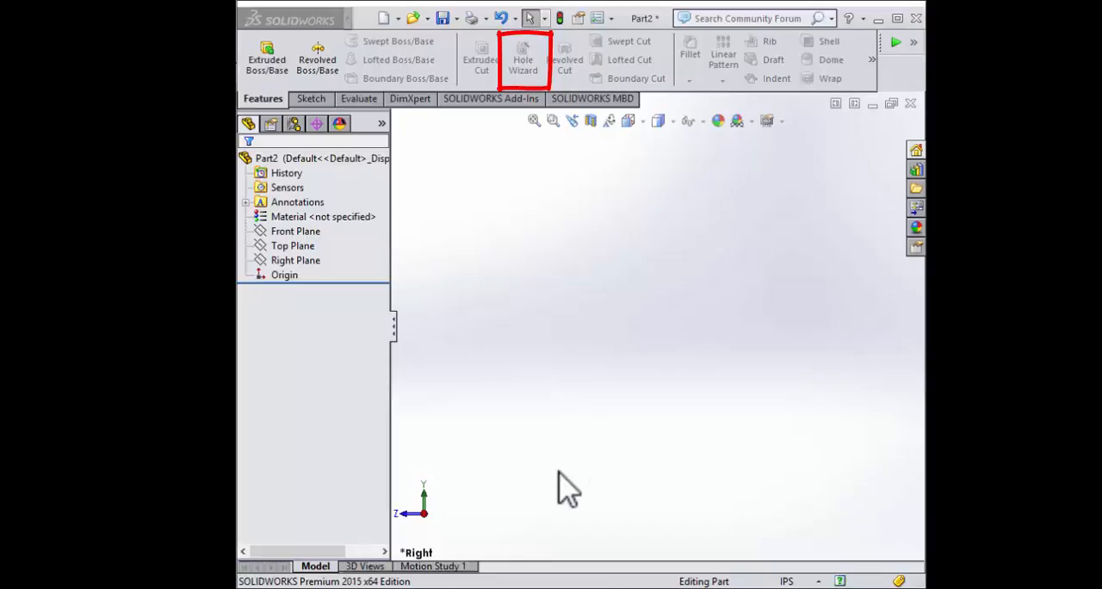
mouse_move(597, 403)
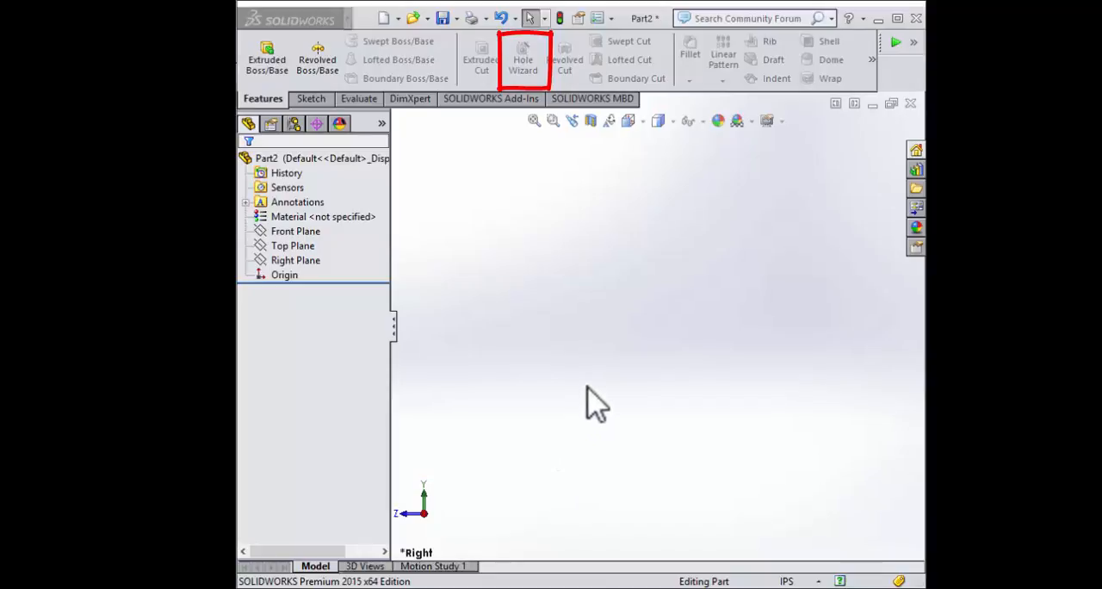
mouse_move(613, 348)
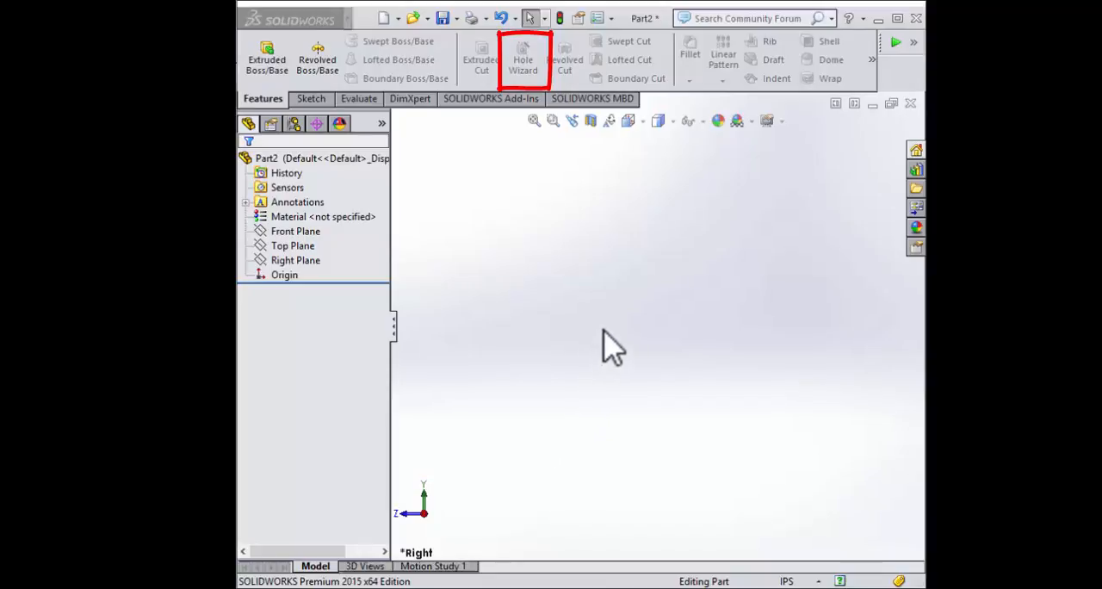
mouse_move(603, 345)
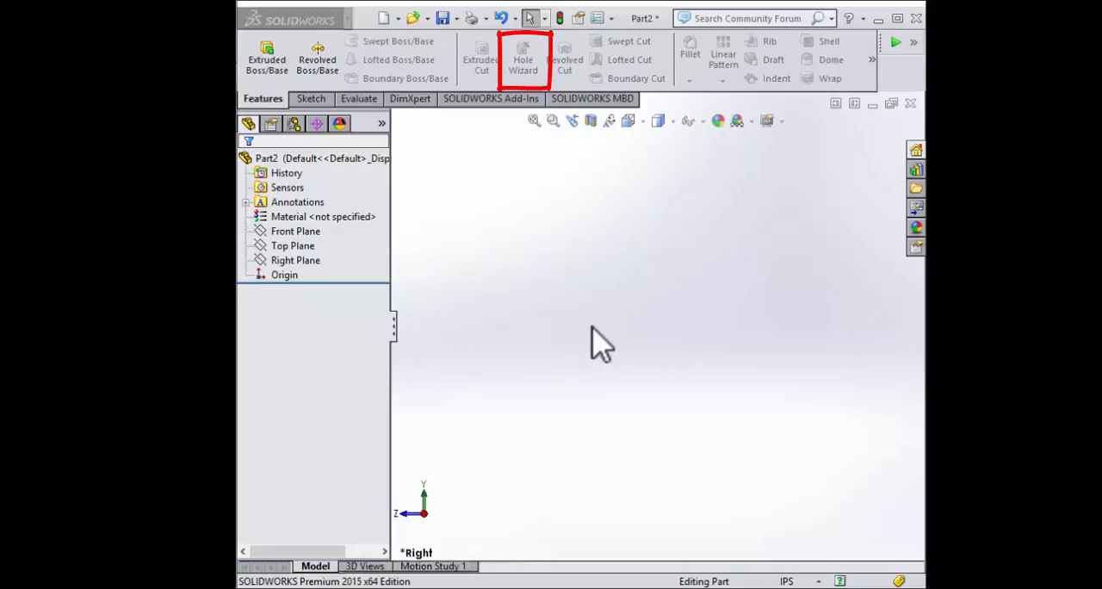
mouse_move(672, 331)
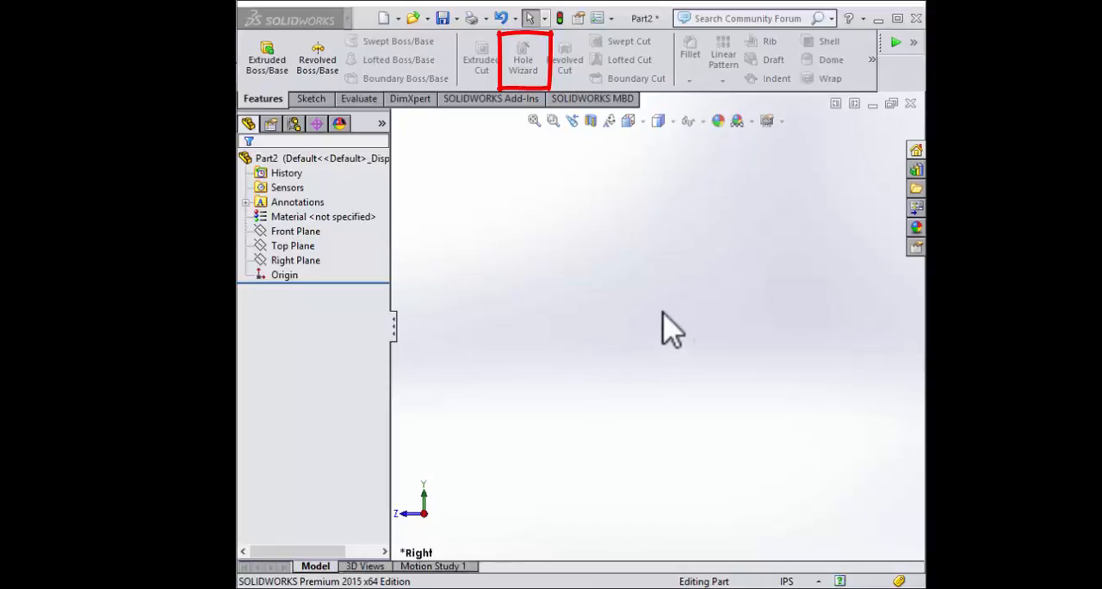
mouse_move(634, 409)
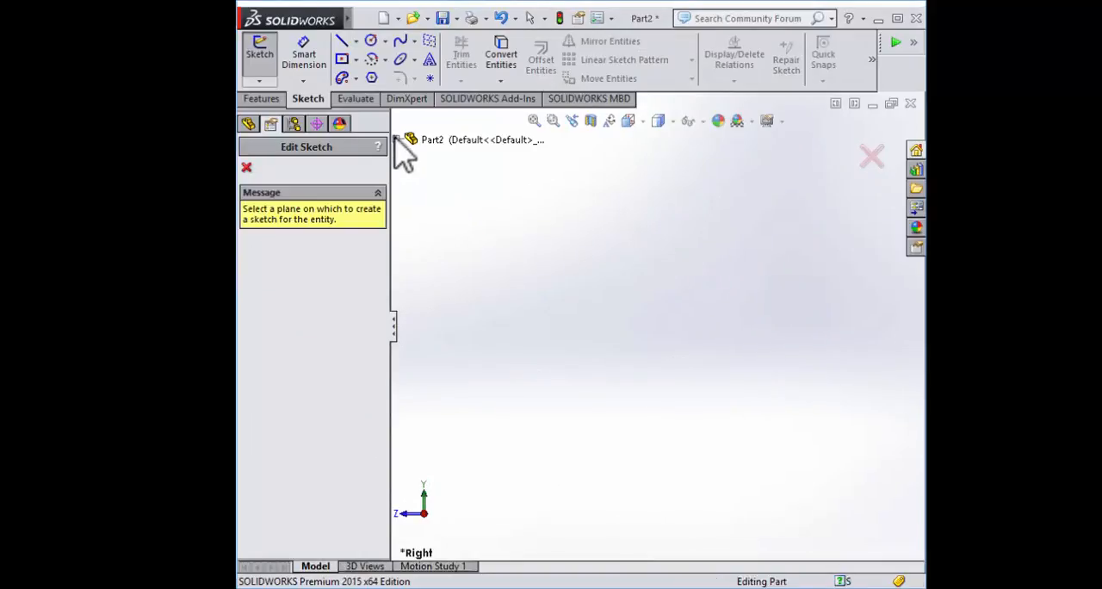
- Sketch a circle at the origin on the Front Plane dimensioned to 4.00 in diameter
click(461, 212)
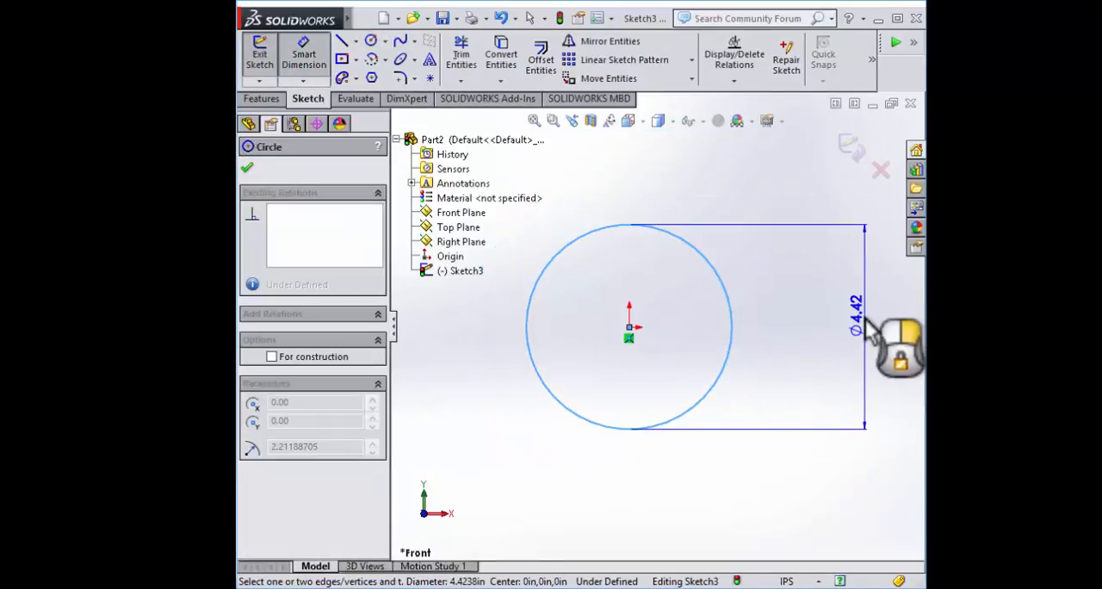
click(853, 327)
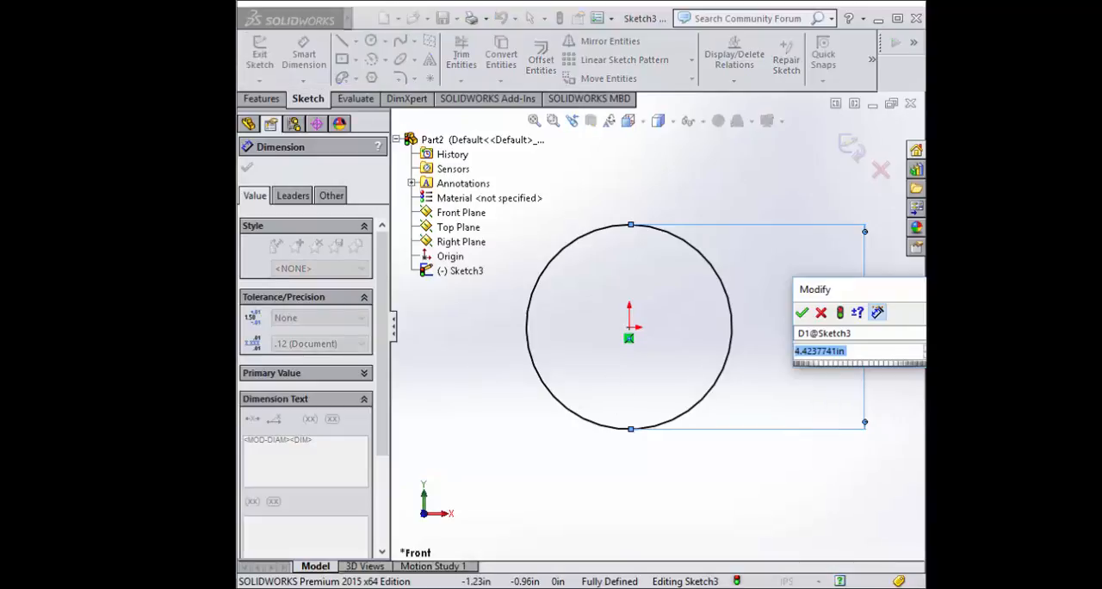
click(802, 312)
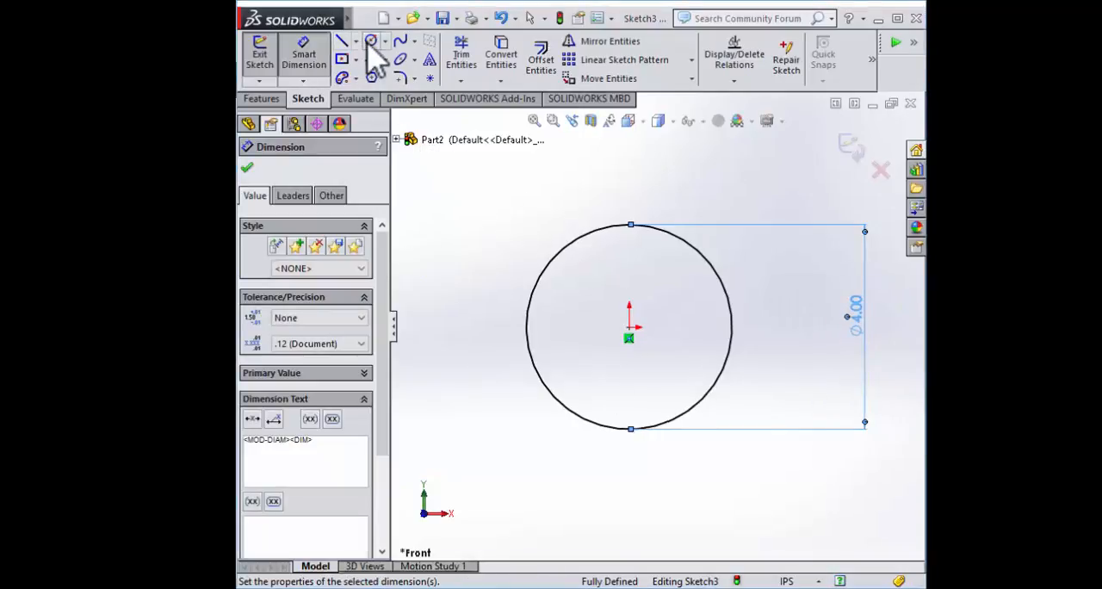
- Add a concentric inner circle dimensioned to 3.75 in diameter and close the dimension properties
click(371, 41)
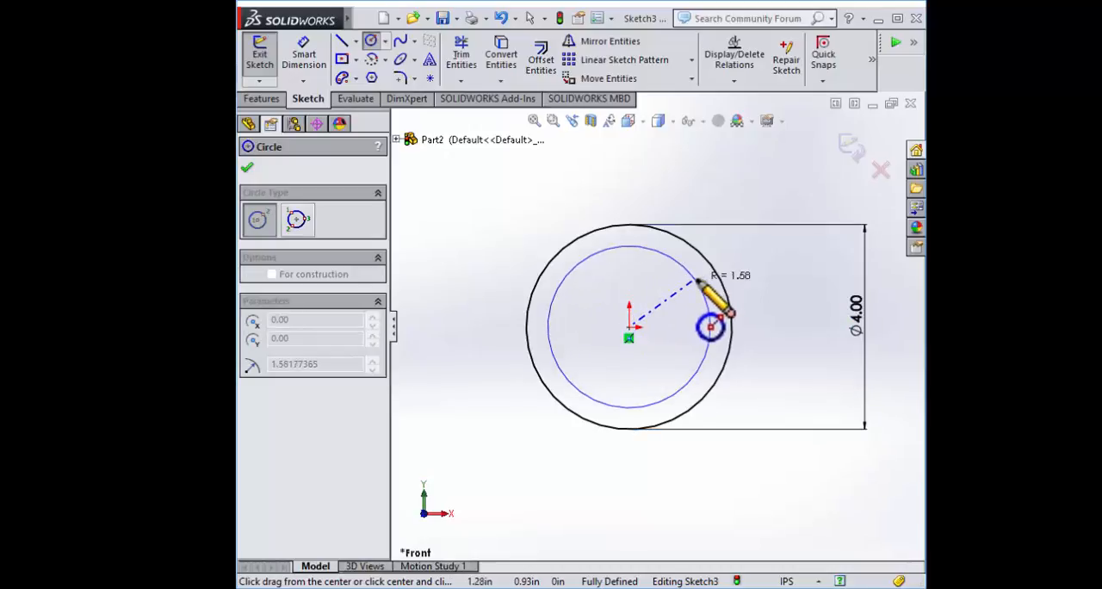
click(711, 327)
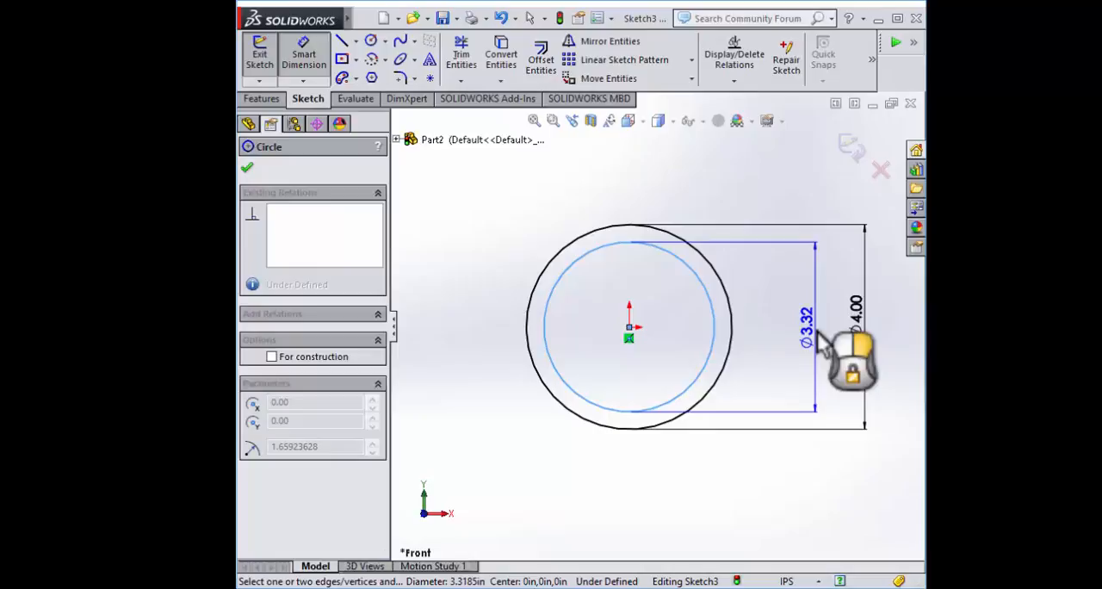
click(804, 312)
text(3.)
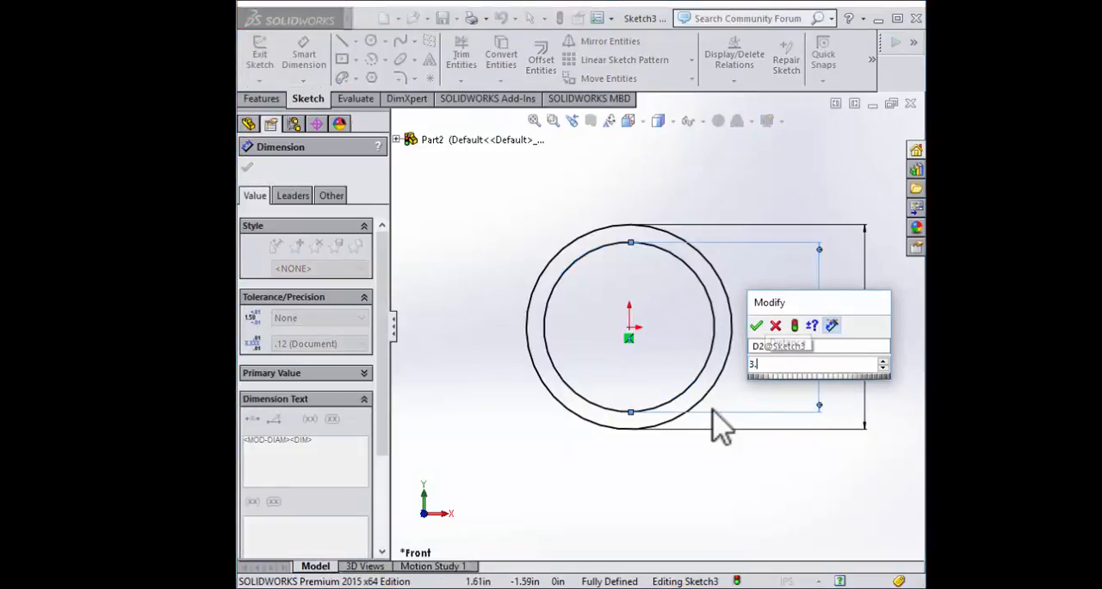
click(756, 326)
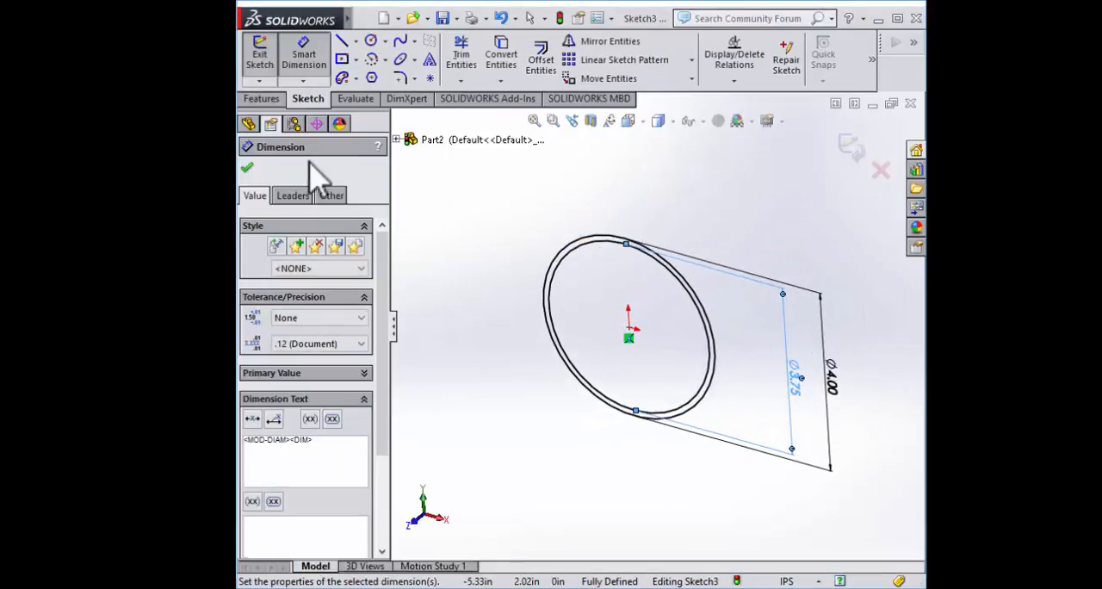
click(247, 167)
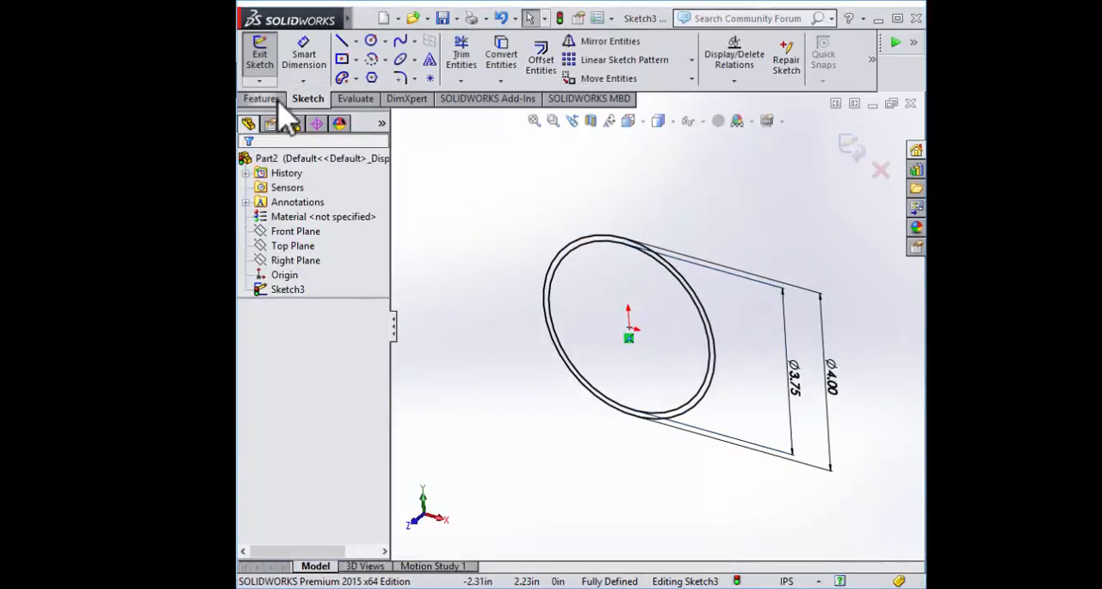
- Extrude the ring mid-plane to 24.00 in, forming the hollow tube body
click(261, 98)
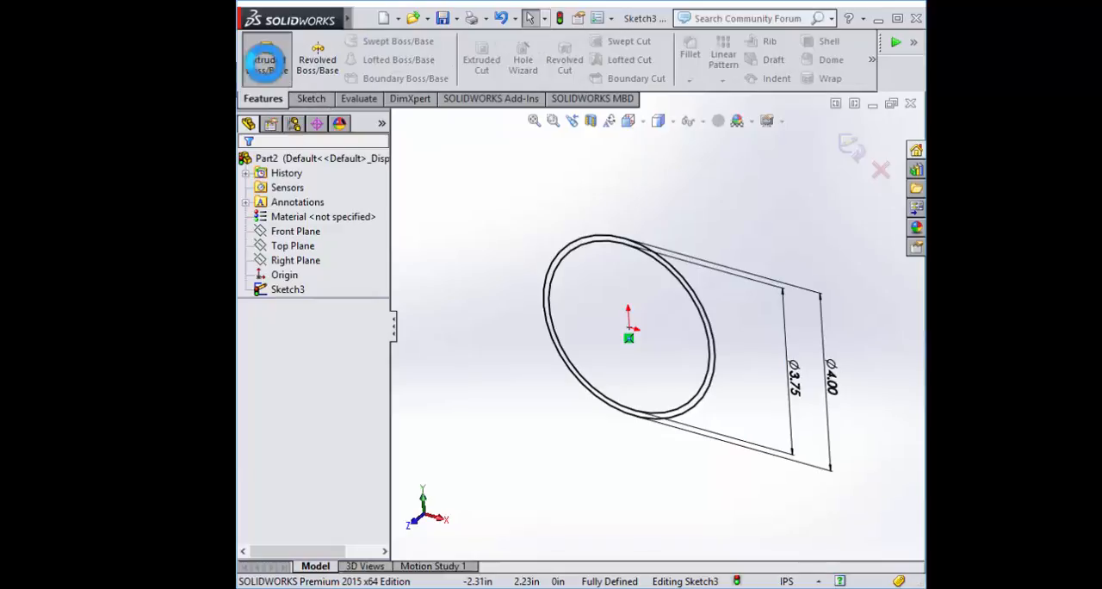
click(266, 58)
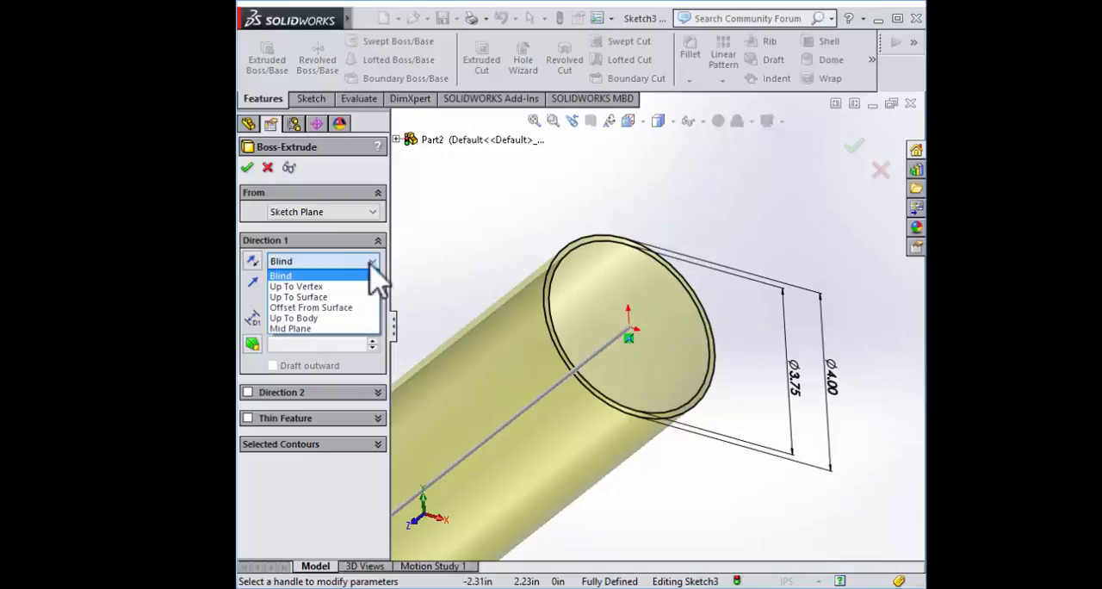
click(291, 328)
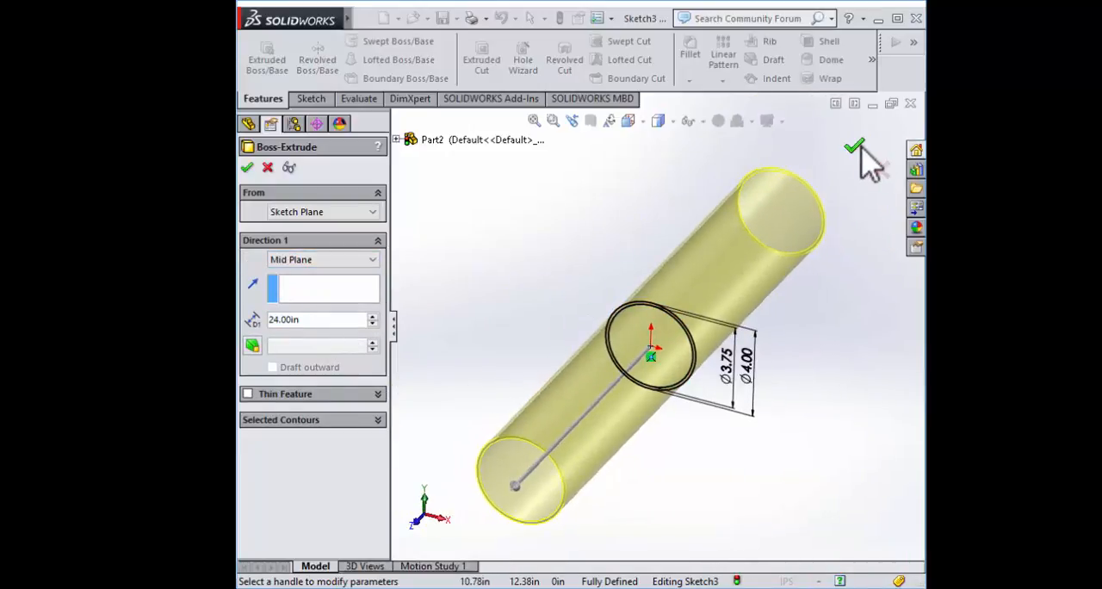
click(854, 147)
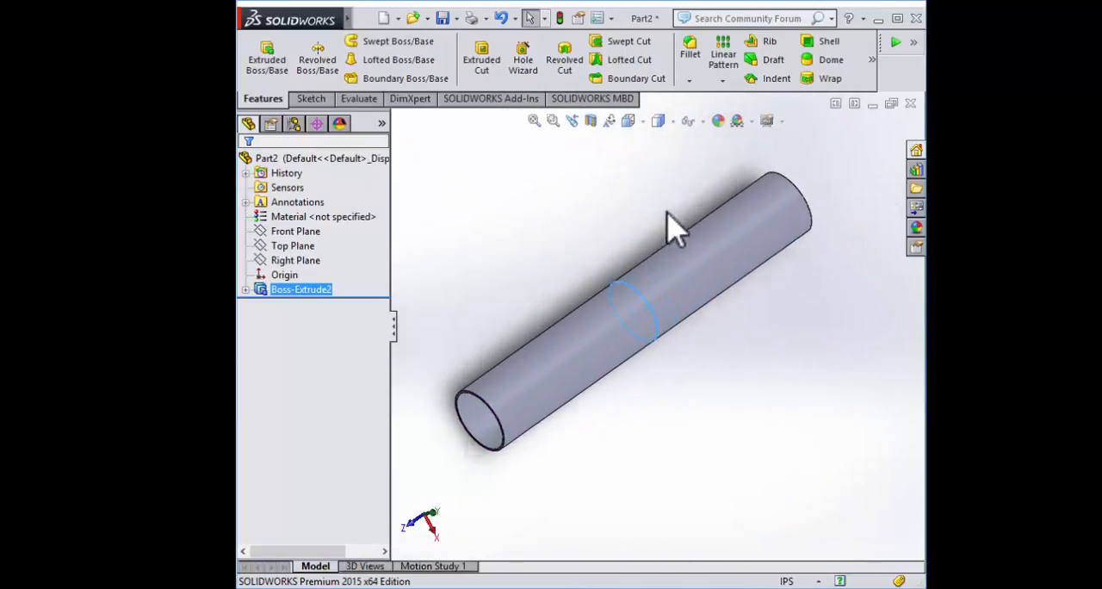
click(629, 353)
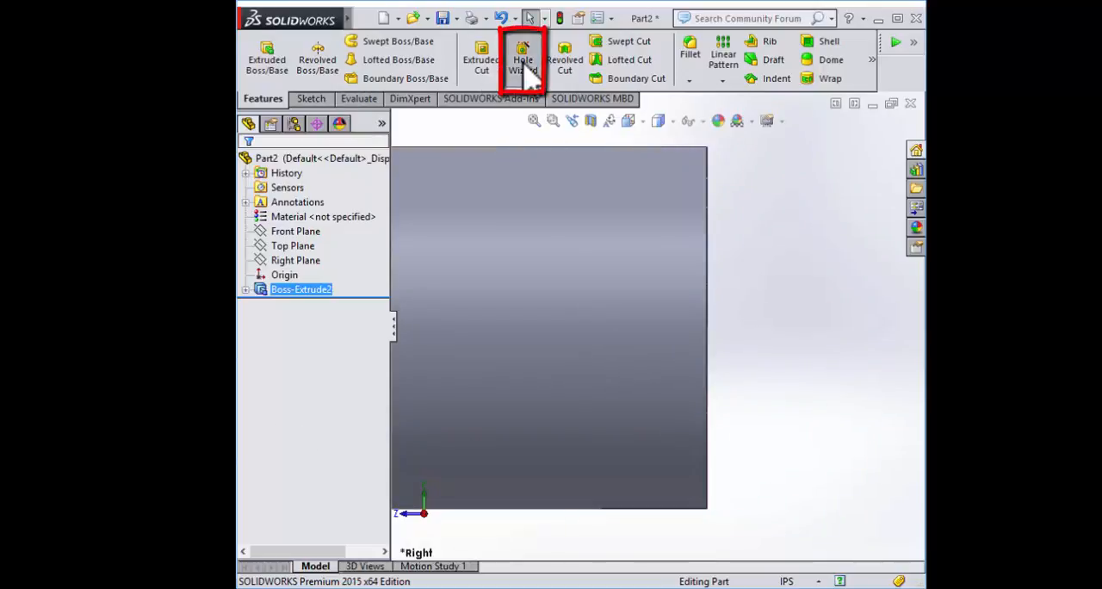
- Configure a Hole Wizard hole as ANSI Inch 3/16 drill, Up To Next, with custom 0.1875 in diameter shown
click(523, 56)
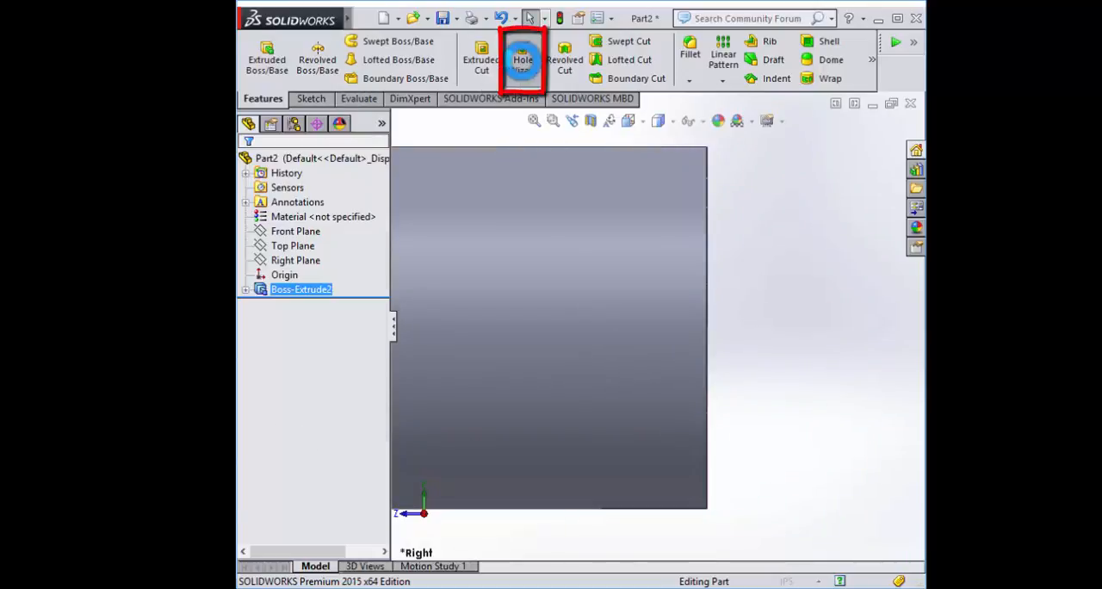
click(522, 56)
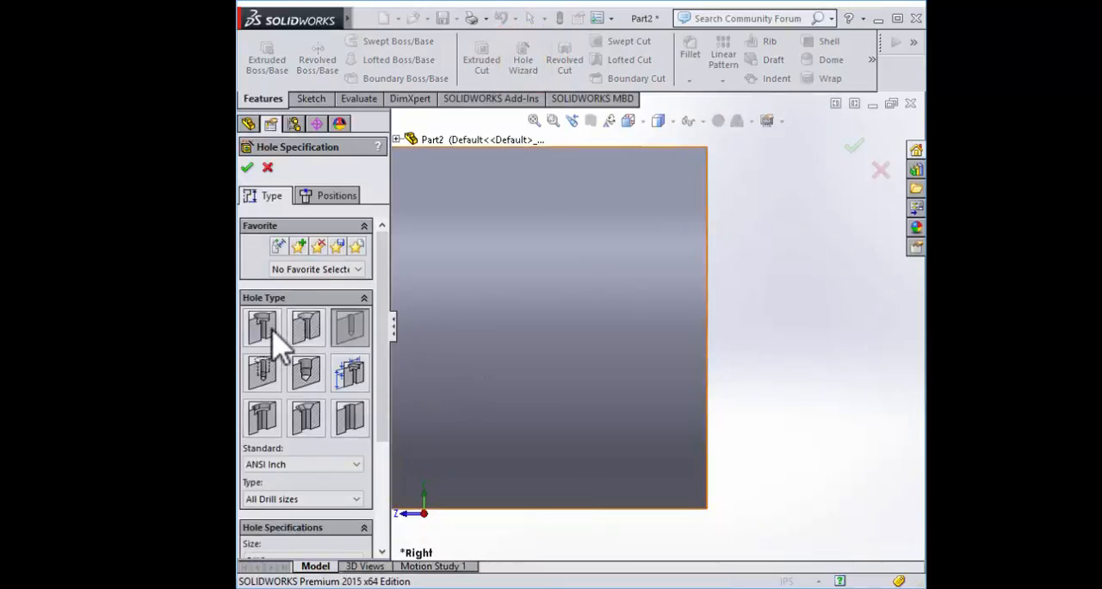
mouse_move(263, 327)
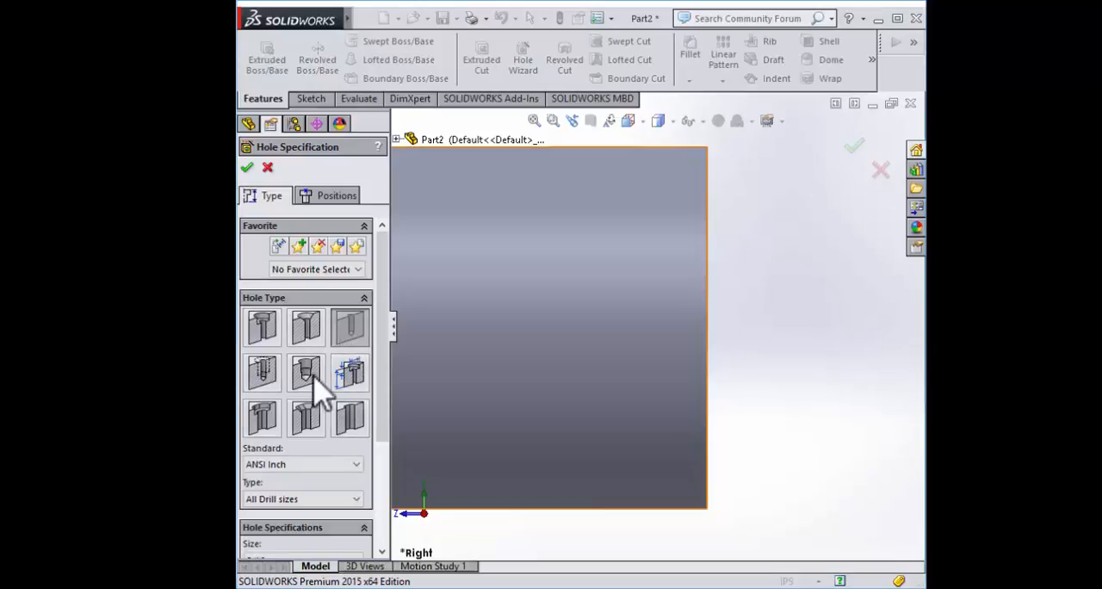
click(307, 373)
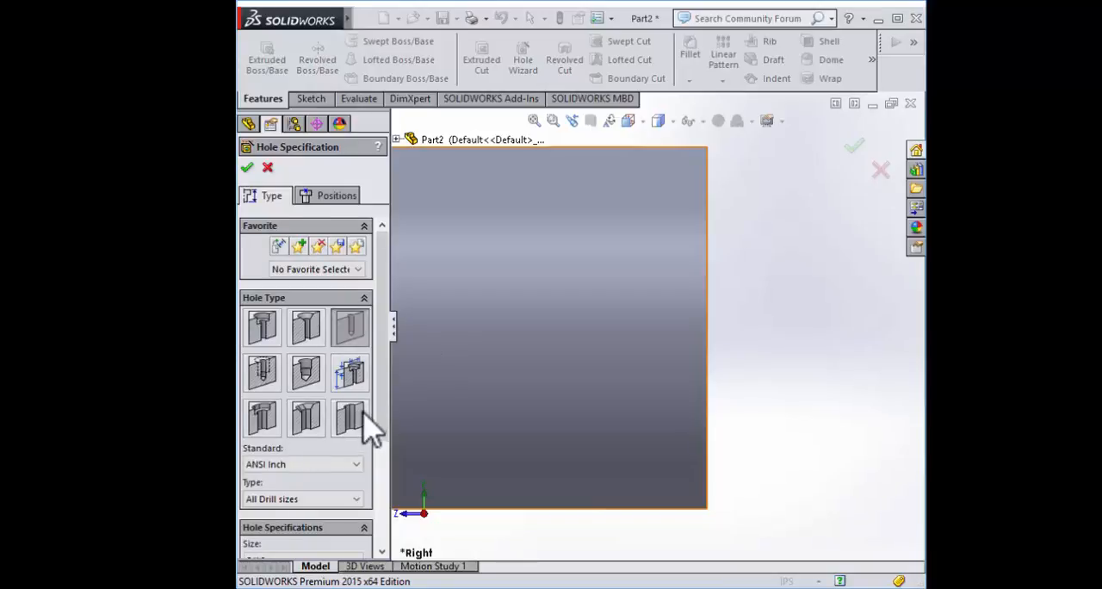
scroll(down, 3)
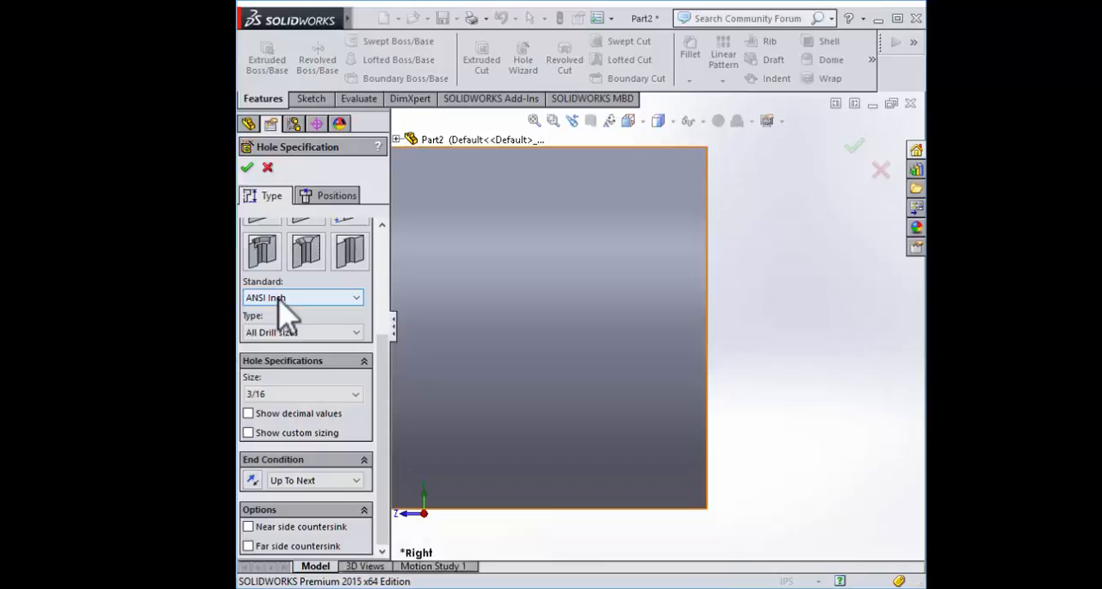
mouse_move(362, 340)
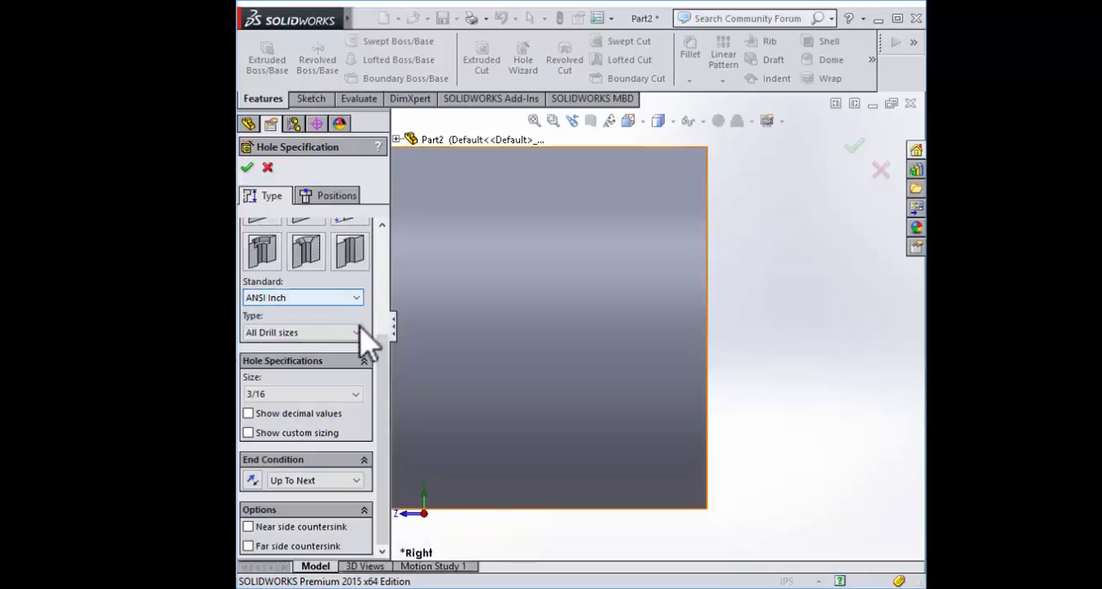
mouse_move(267, 444)
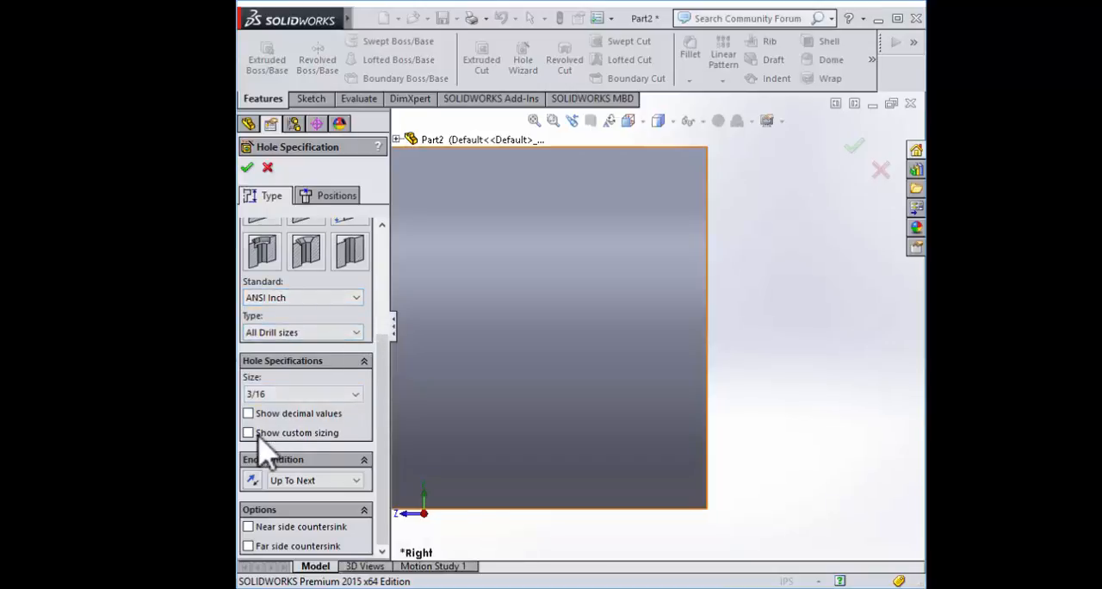
click(248, 432)
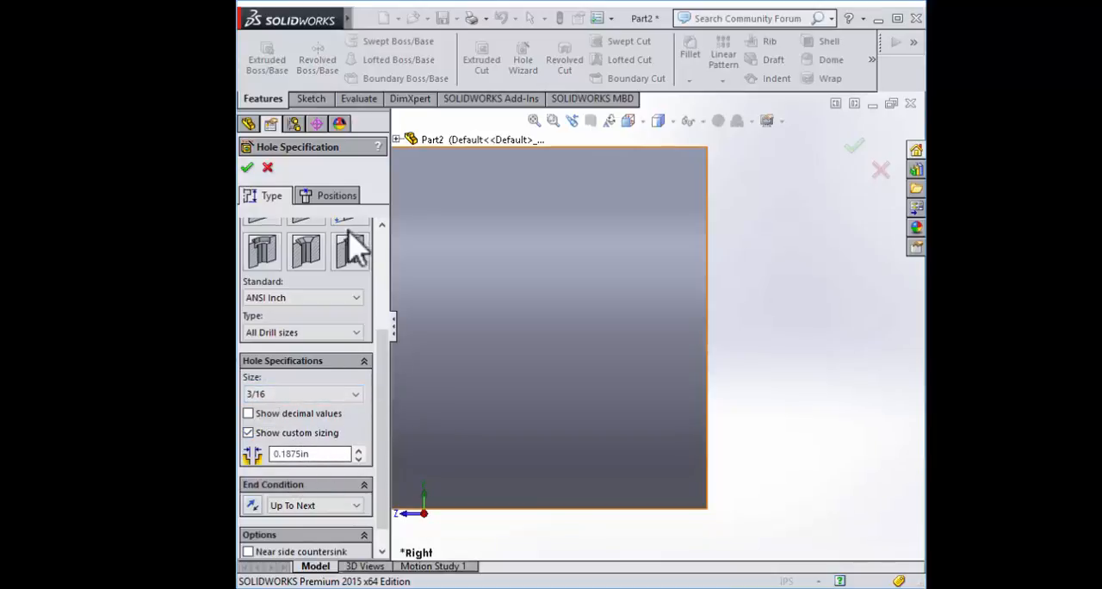
mouse_move(334, 206)
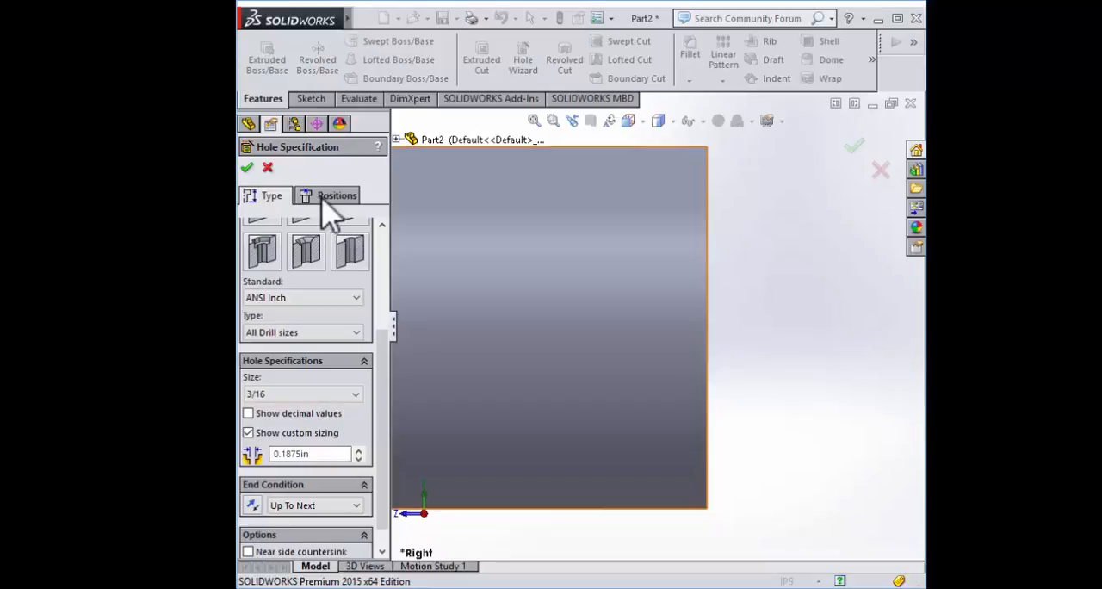
- Drop the hole's centre point on the tube's side face in the Positions step
click(336, 195)
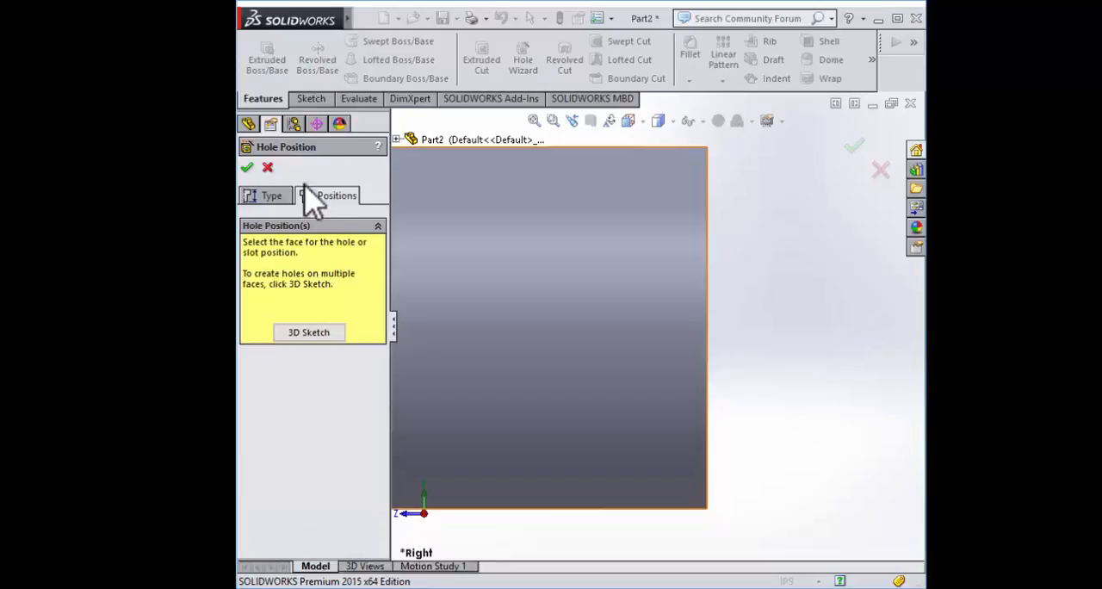
click(472, 253)
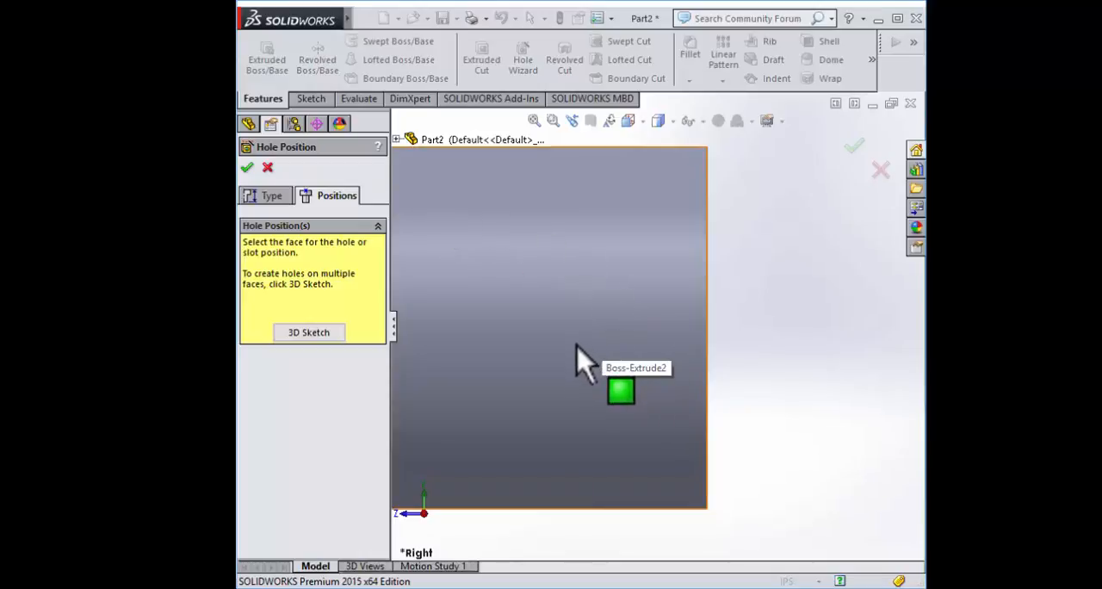
click(621, 392)
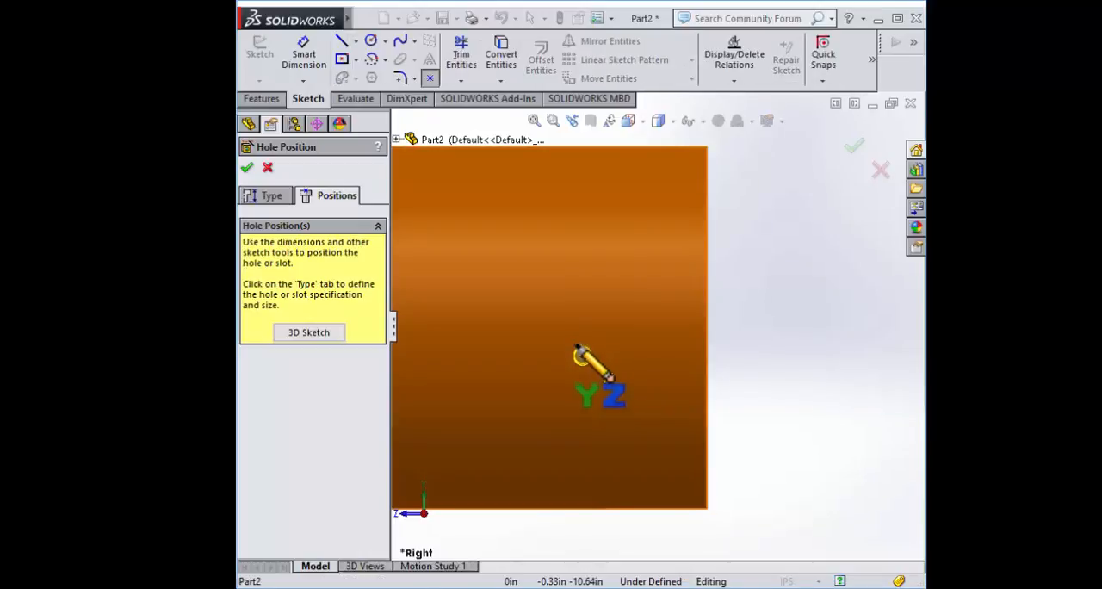
click(592, 199)
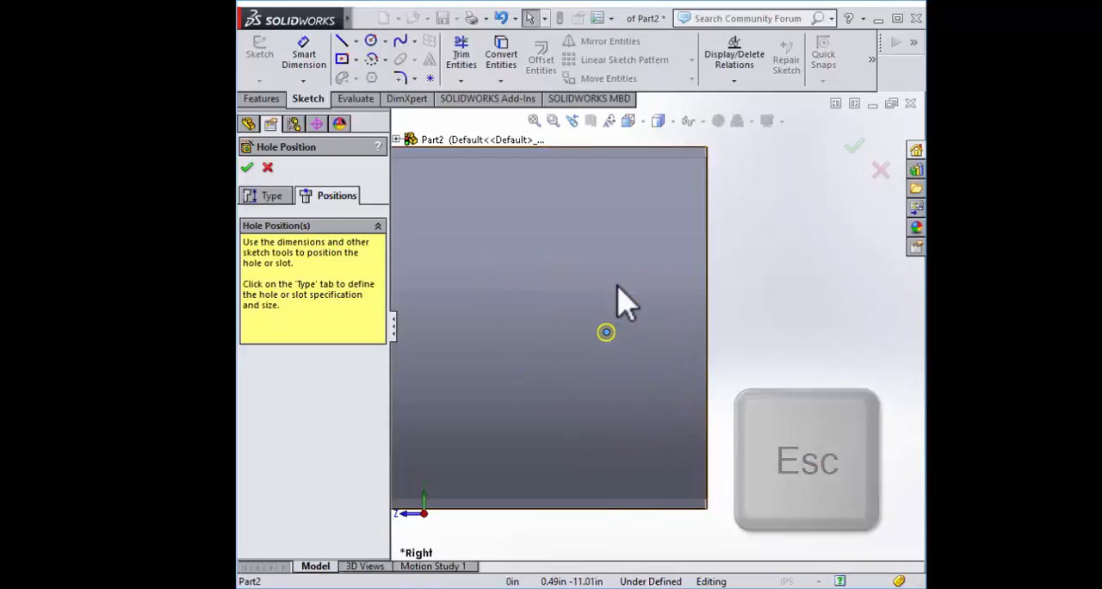
- Set the point's coordinates, dimension it 1.50 in from the tube end, and finish the hole
click(606, 334)
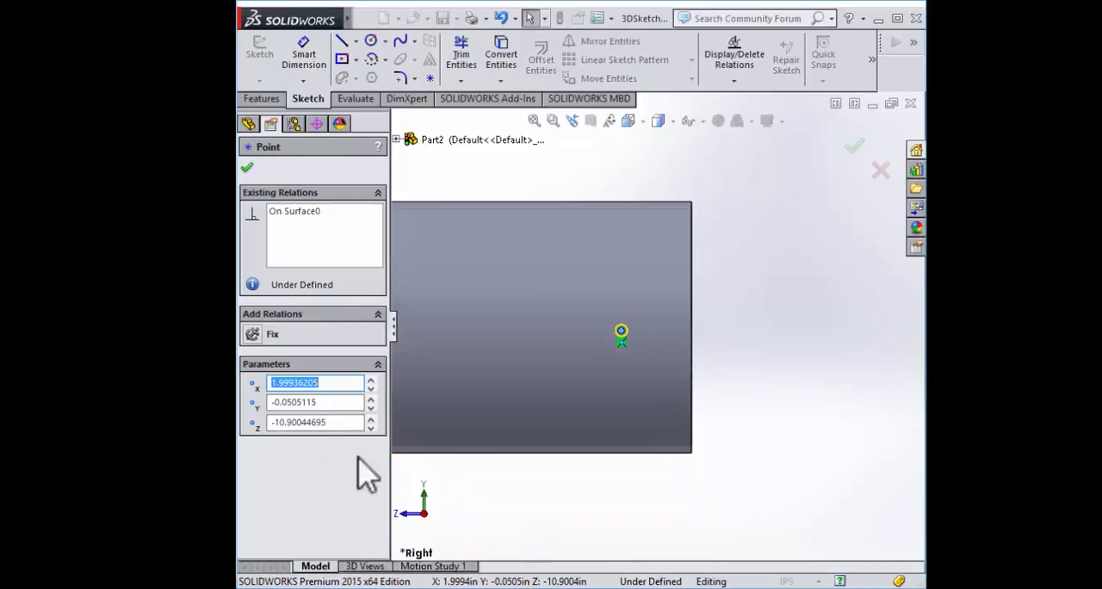
click(314, 402)
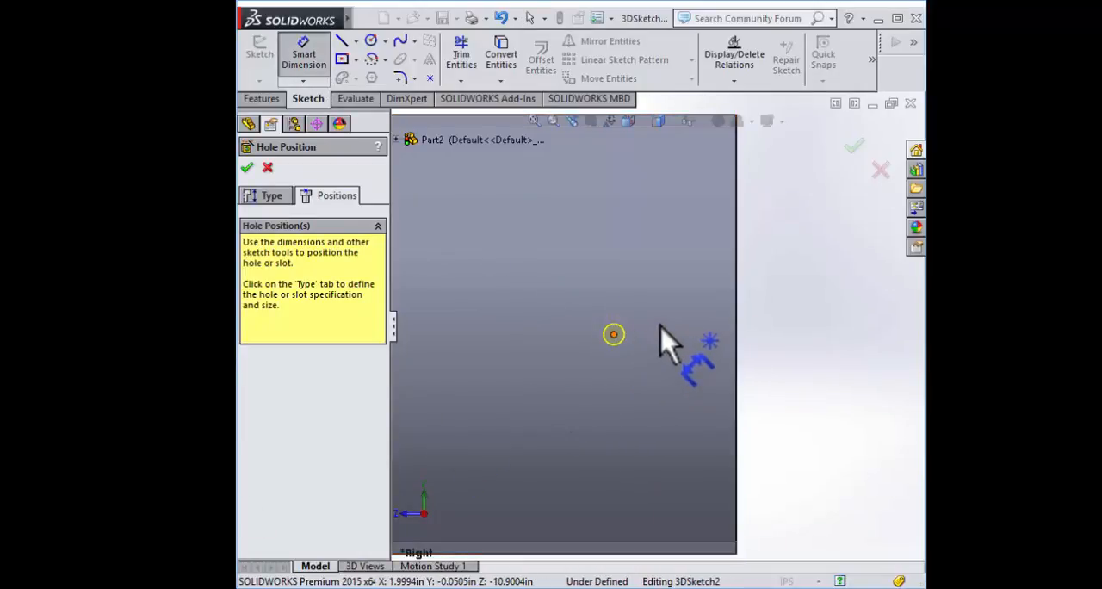
click(614, 335)
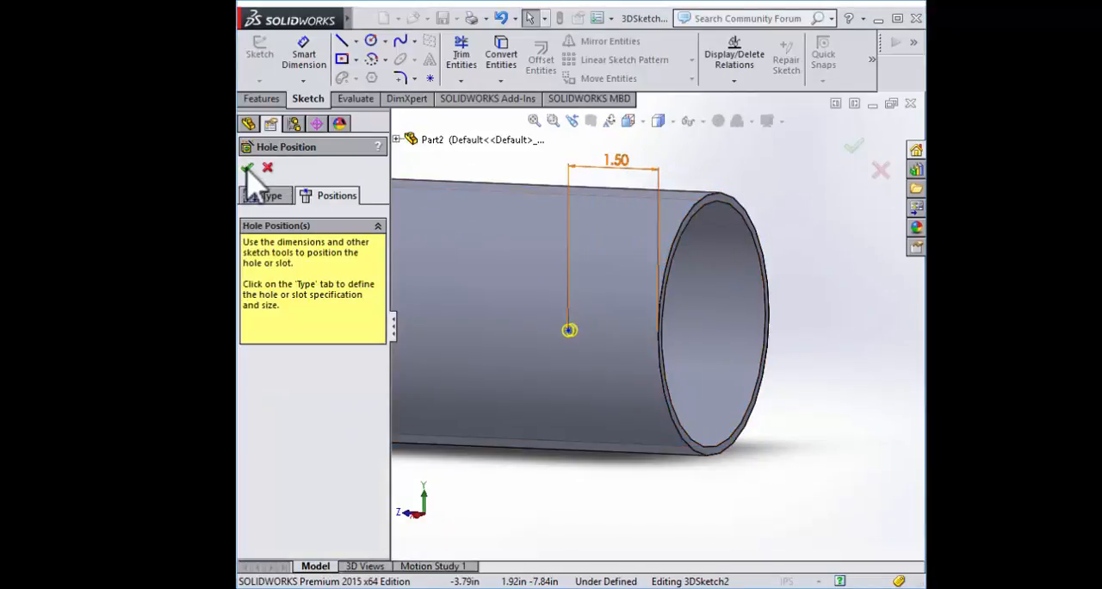
click(248, 169)
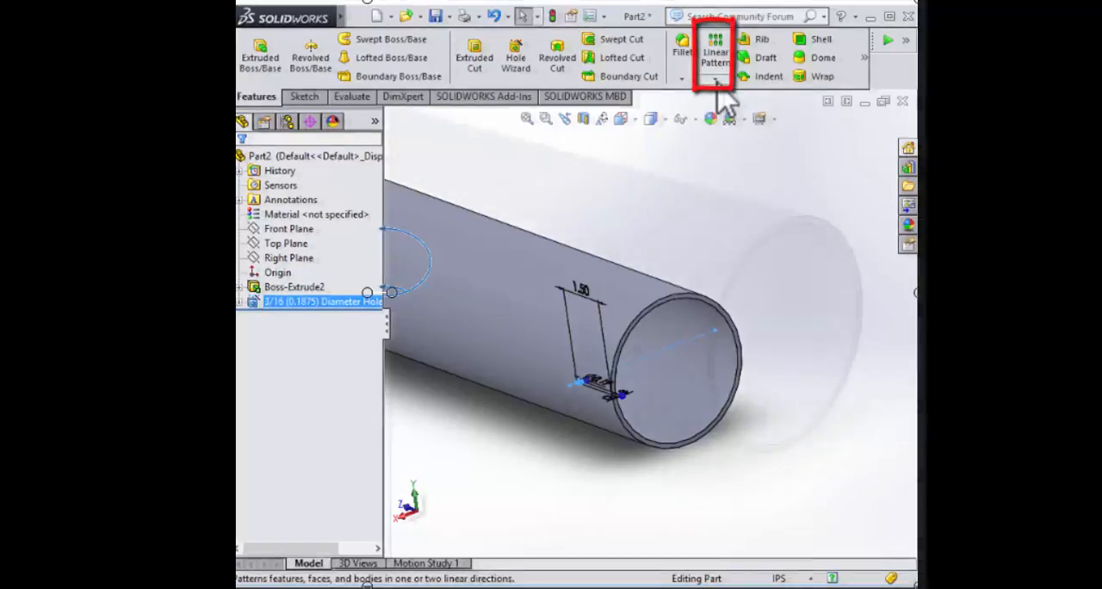
- Circular-pattern the 3/16 hole into four equally spaced instances over 360° about the tube face
click(724, 79)
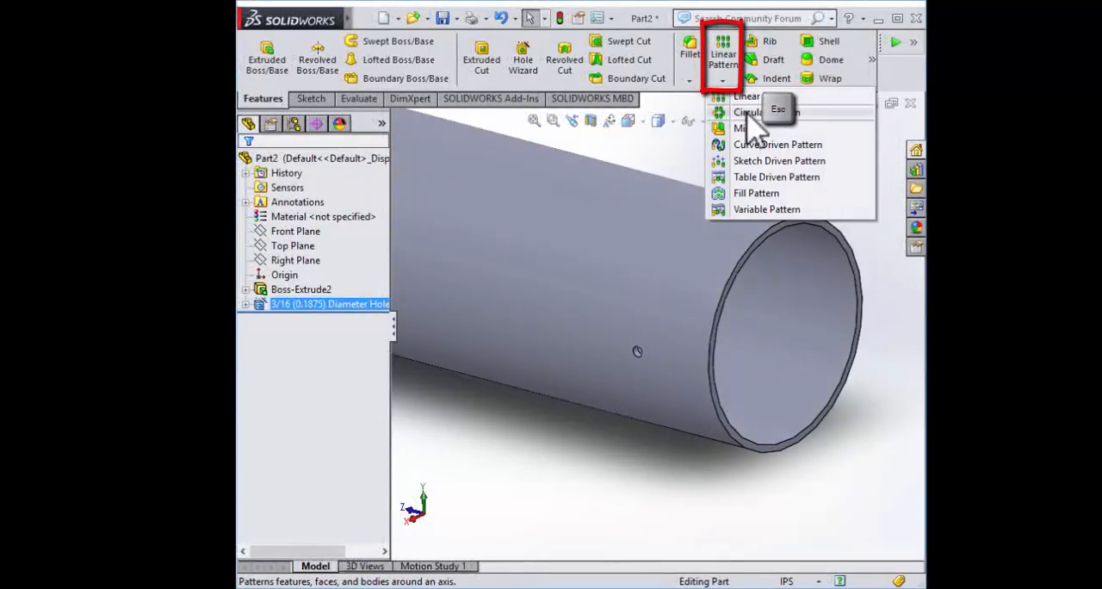
click(748, 111)
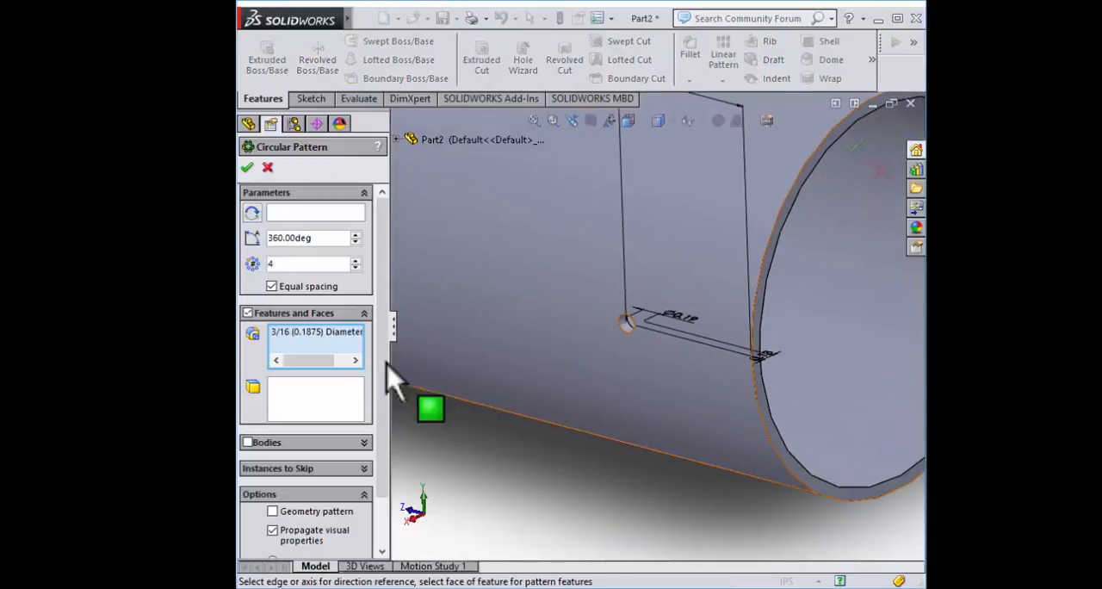
click(317, 331)
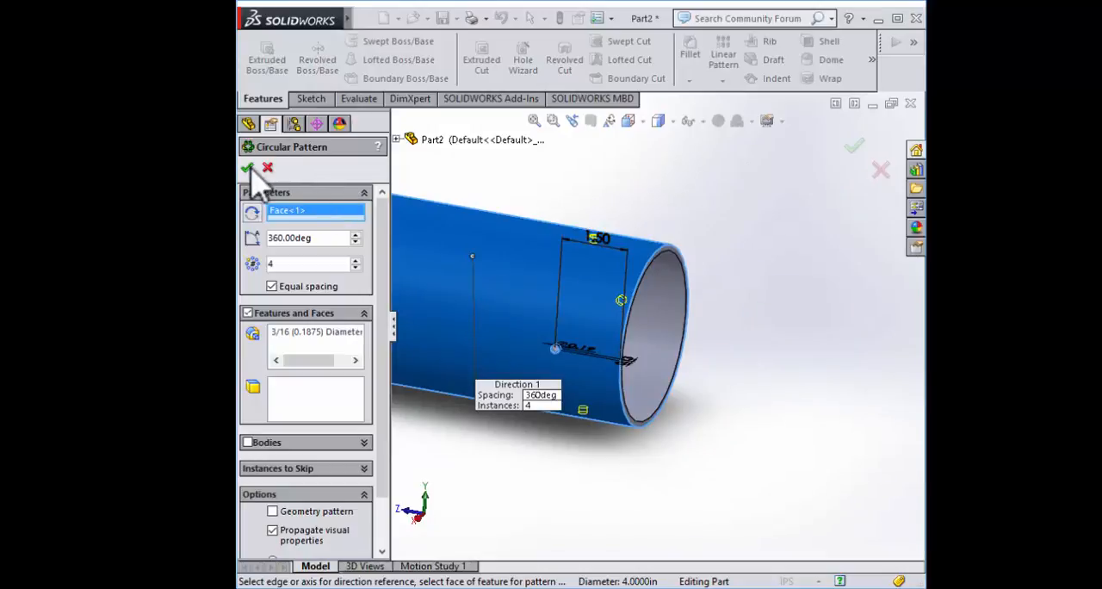
click(248, 168)
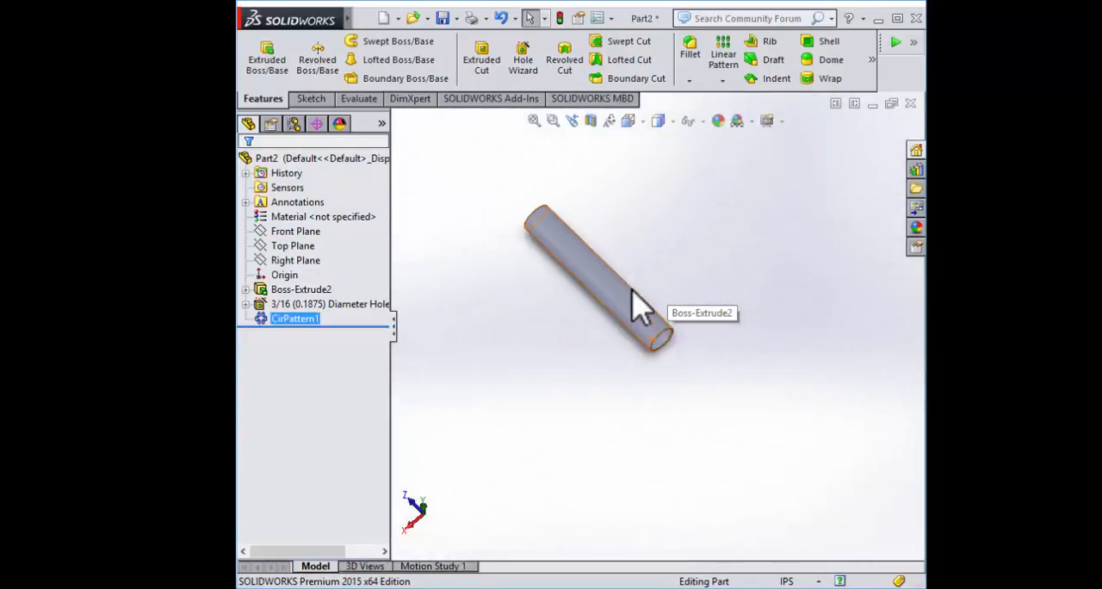
- Start a second Hole Wizard hole sized #56 drill (0.0465 in) and move to the Positions step
key(space)
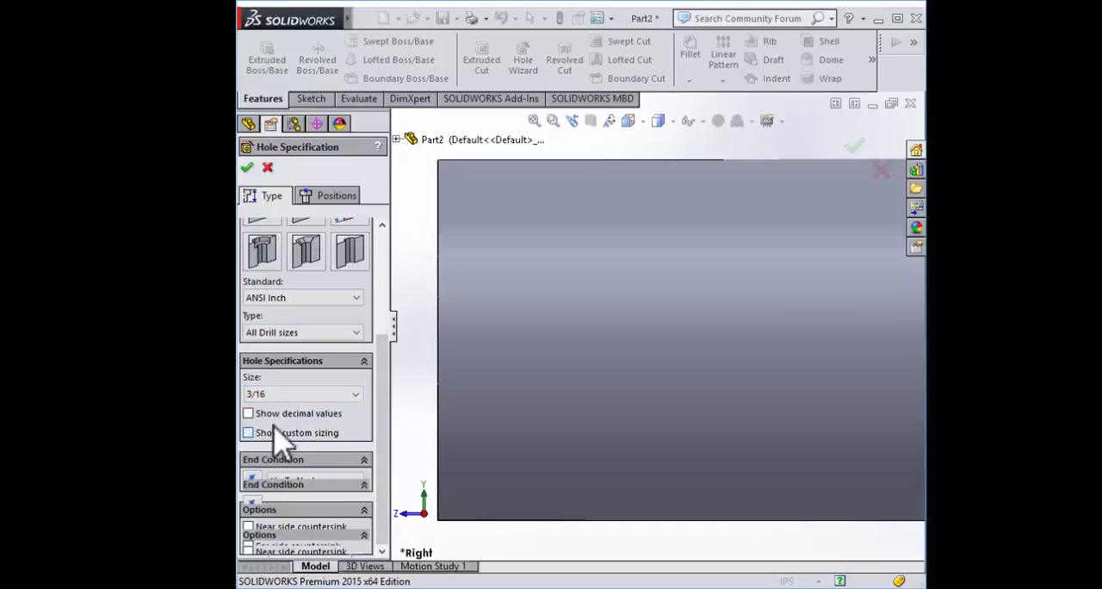
click(248, 433)
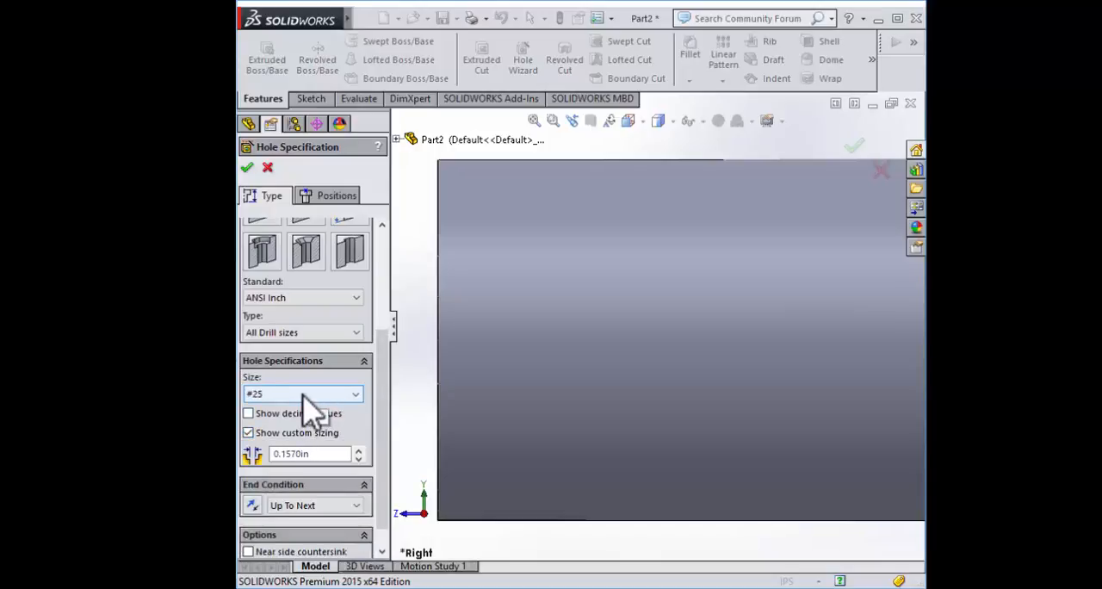
click(356, 394)
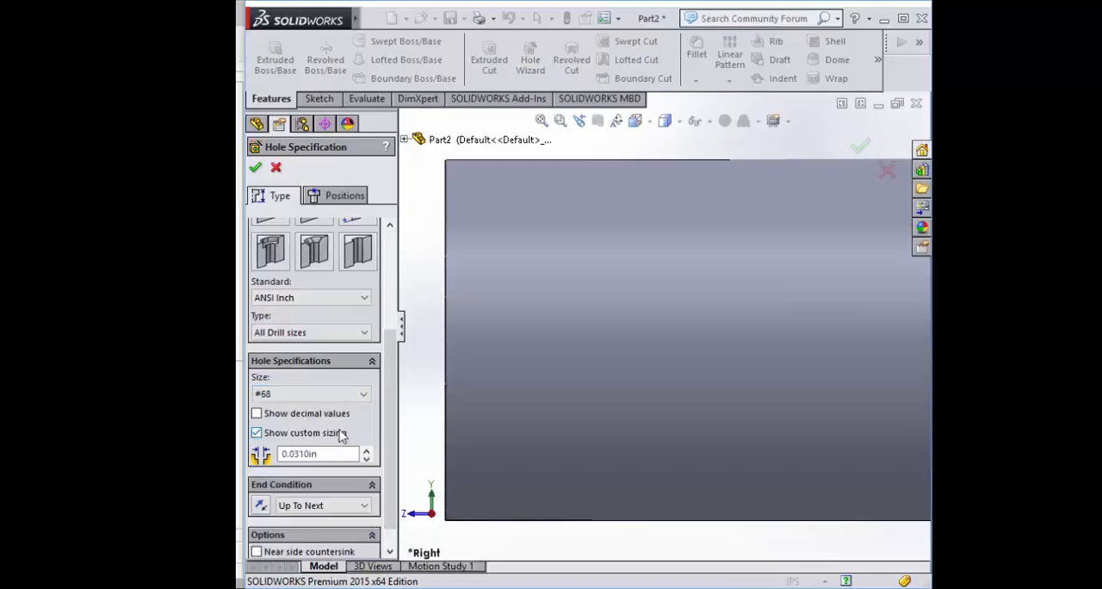
click(310, 393)
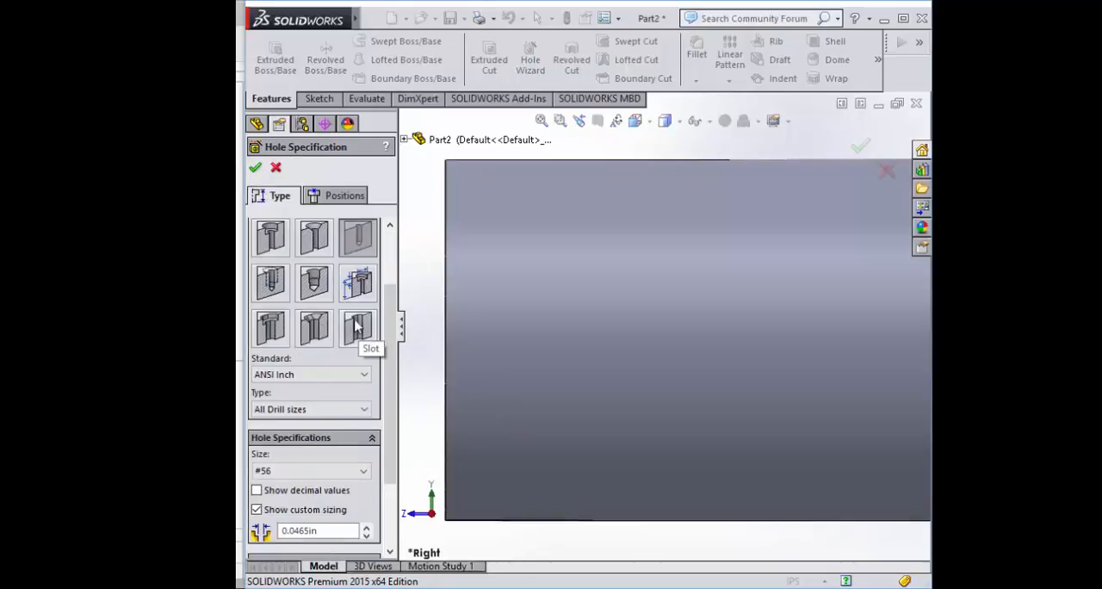
click(344, 196)
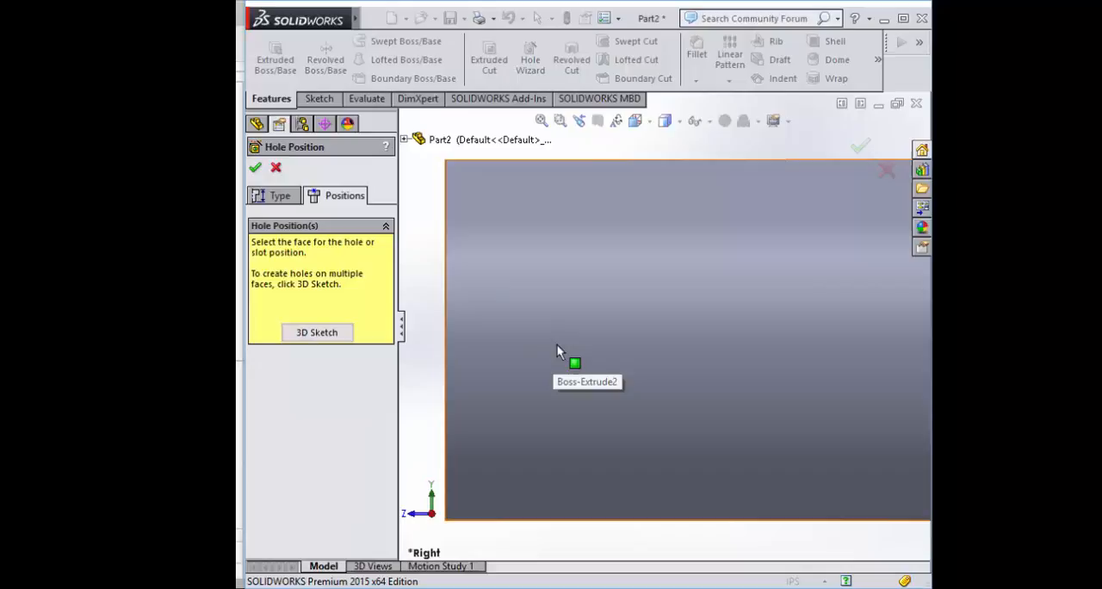
- Place the #56 hole point on the tube face at X 2.00, Y 0.00 and complete the hole
click(586, 362)
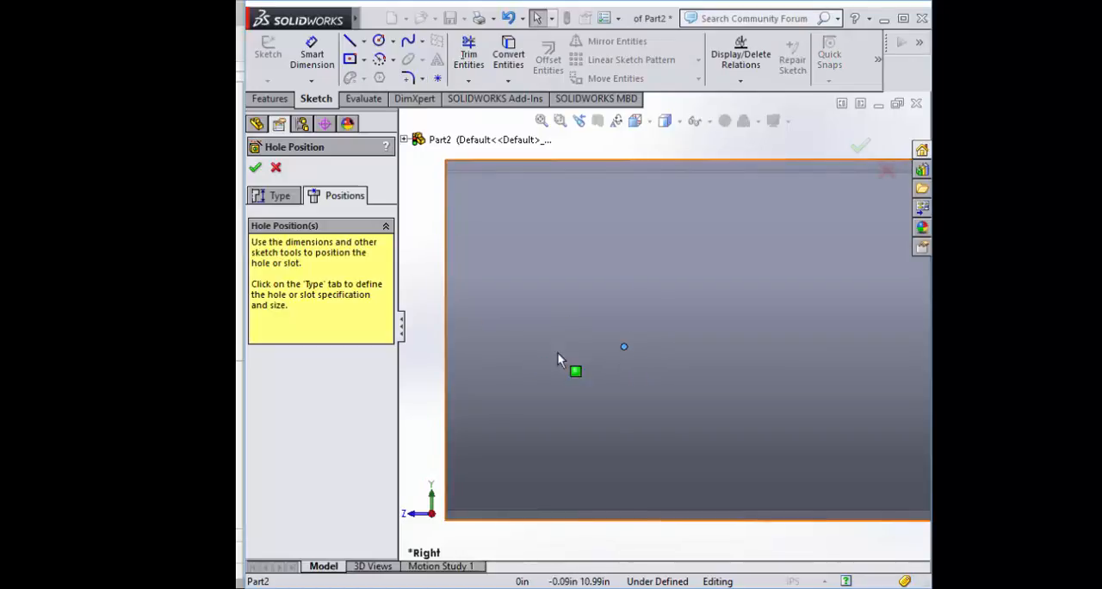
drag(575, 371, 640, 390)
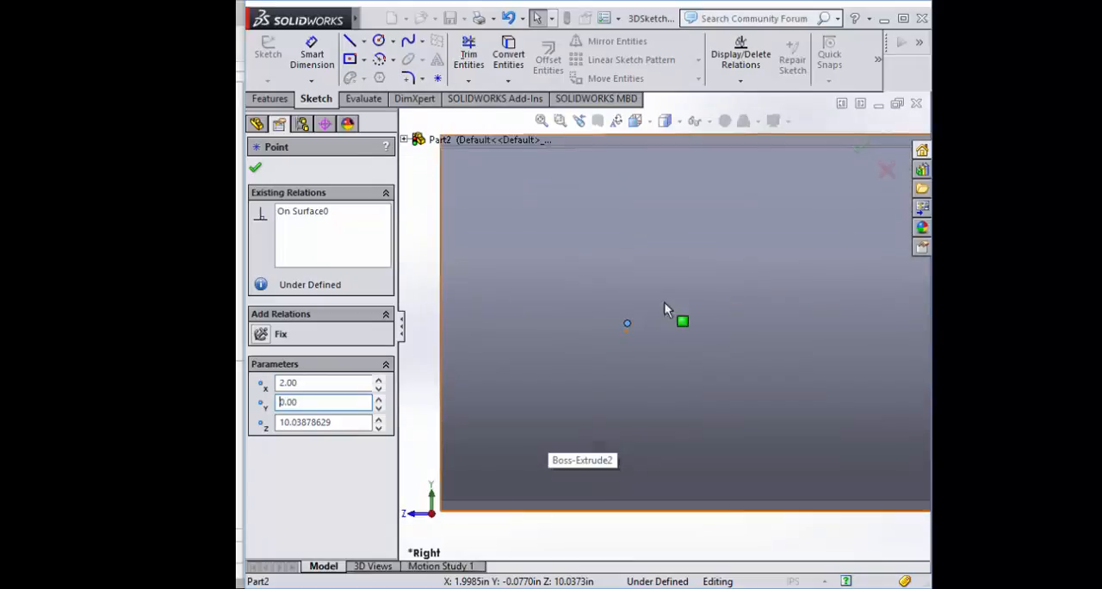
click(255, 168)
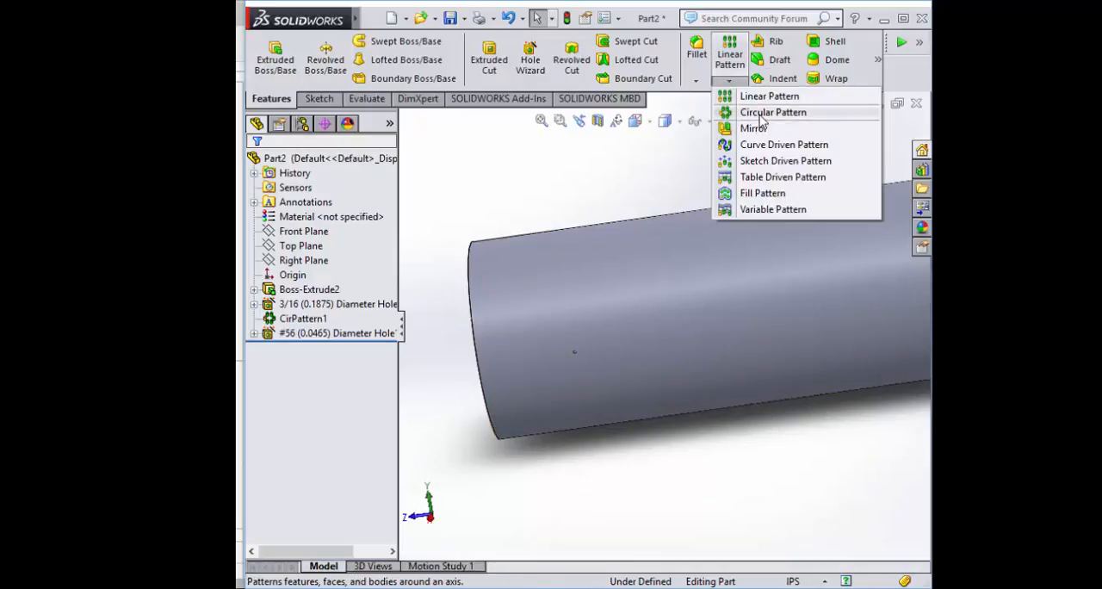
- Circular-pattern the #56 hole into three equally spaced copies around the tube
click(772, 112)
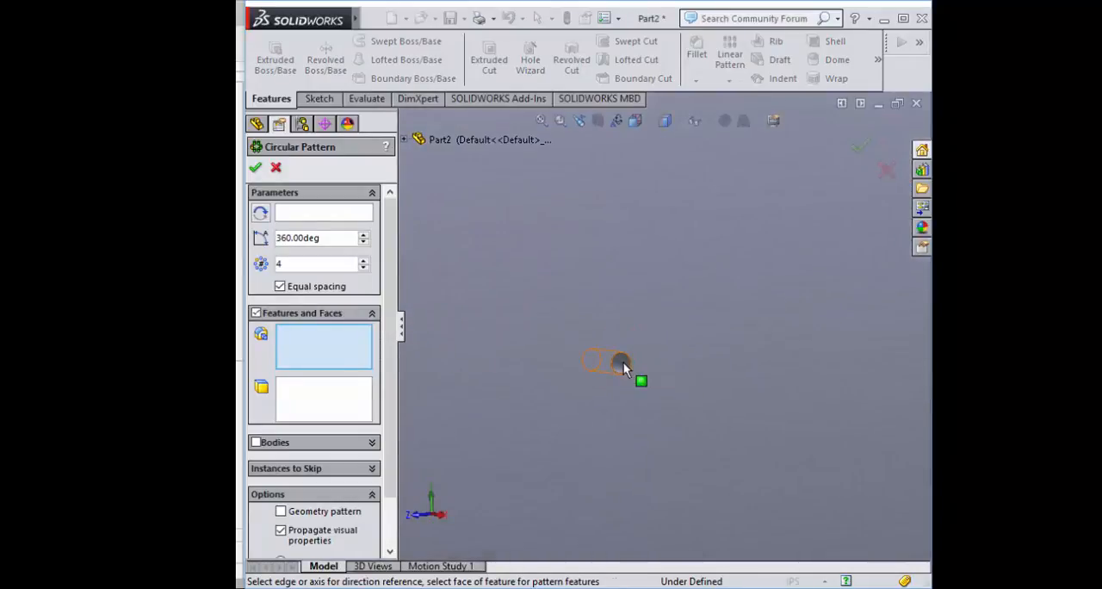
click(620, 361)
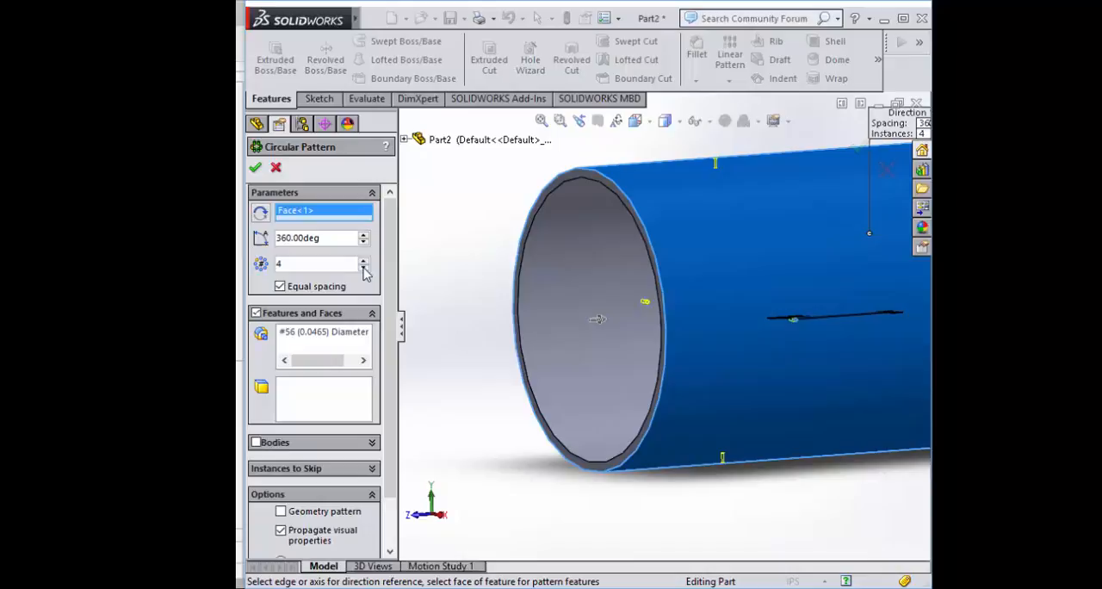
click(364, 268)
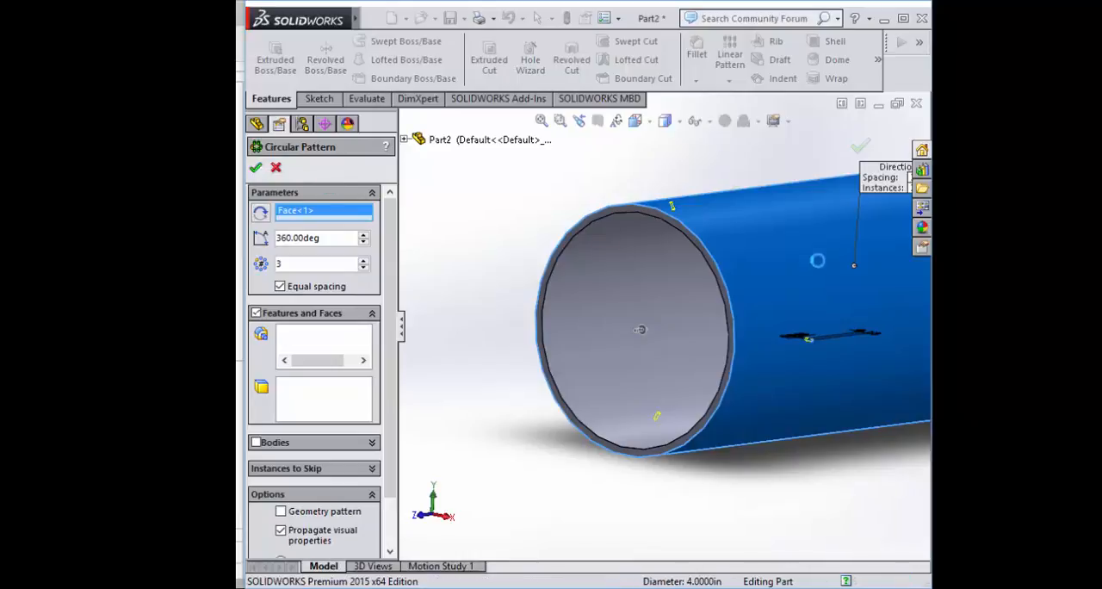
click(256, 167)
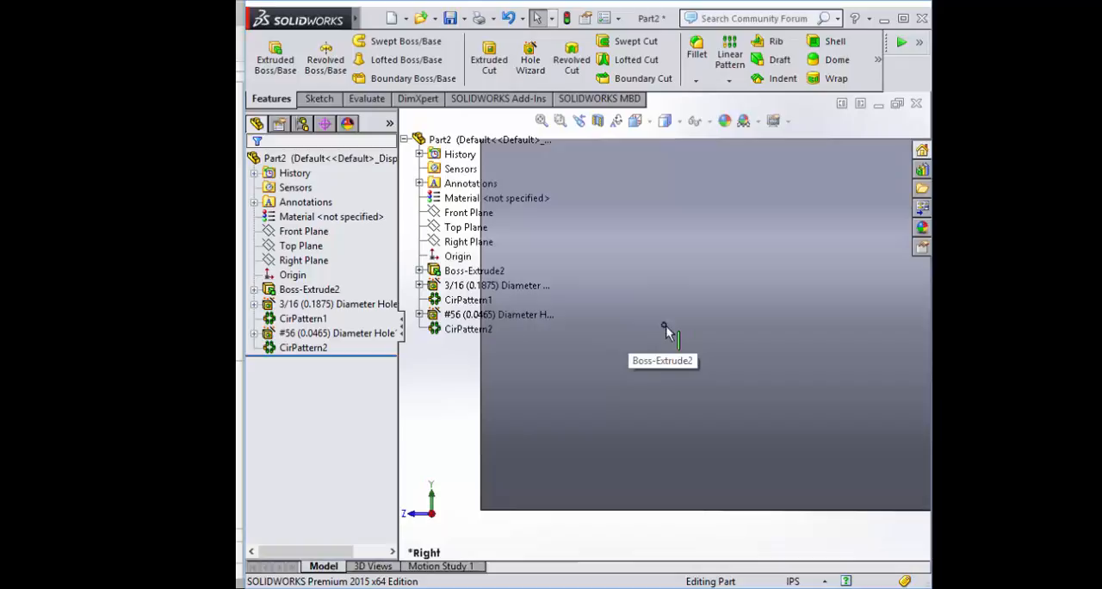
- Edit 3DSketch3 and dimension the #56 hole point from the tube's end edge, then exit the sketch
click(336, 334)
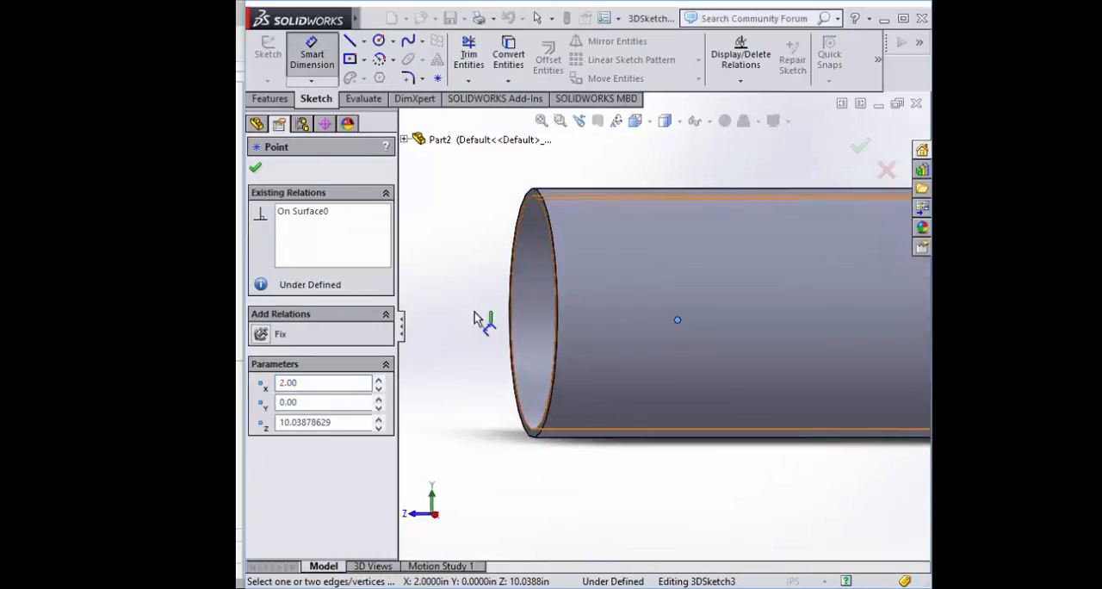
scroll(up, 3)
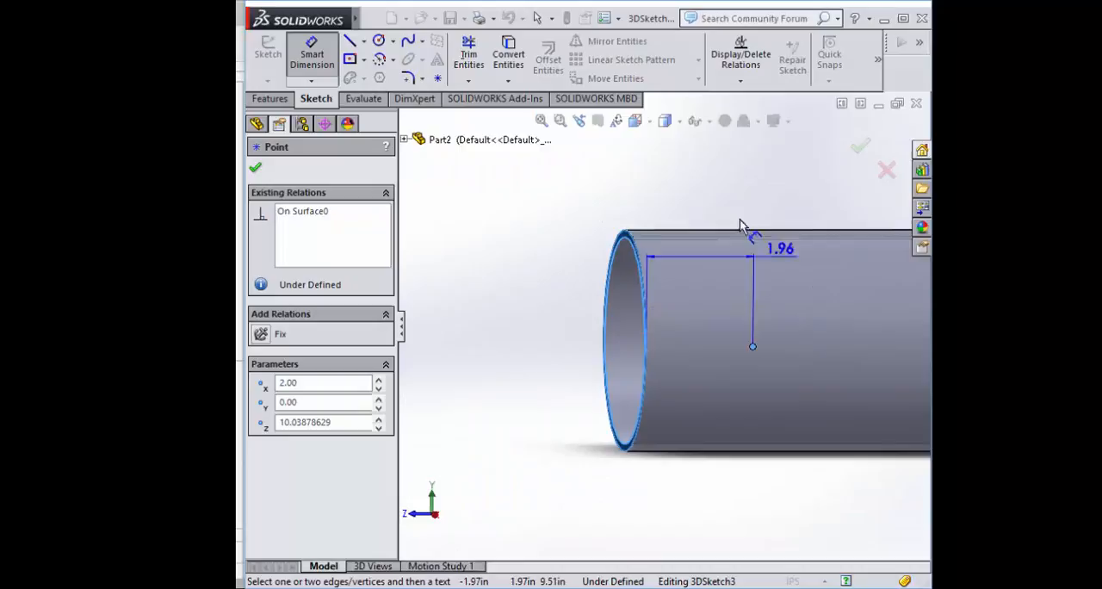
click(779, 248)
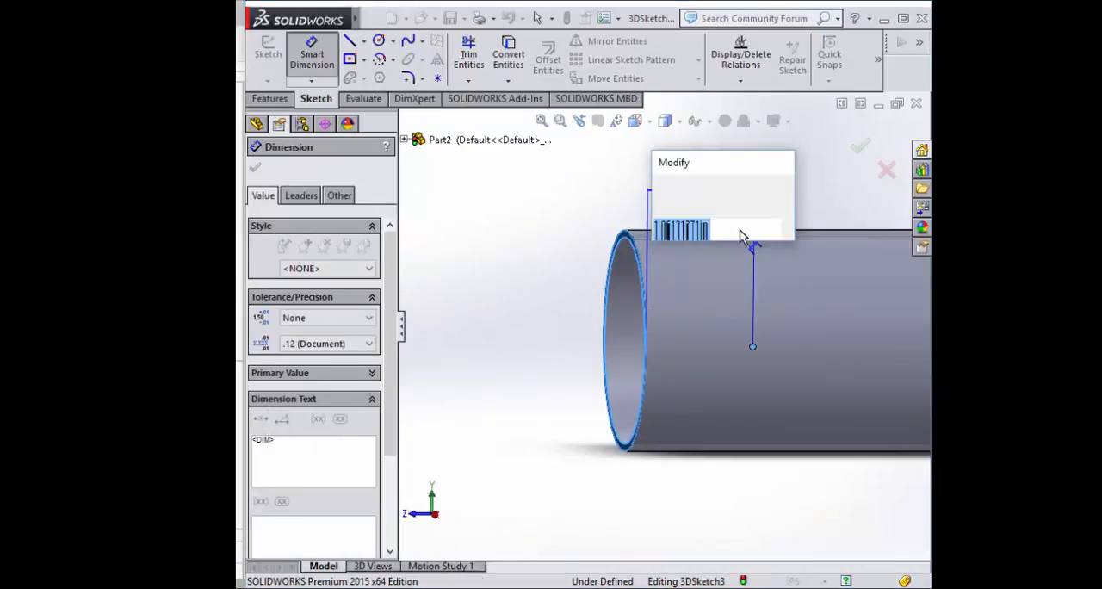
click(861, 145)
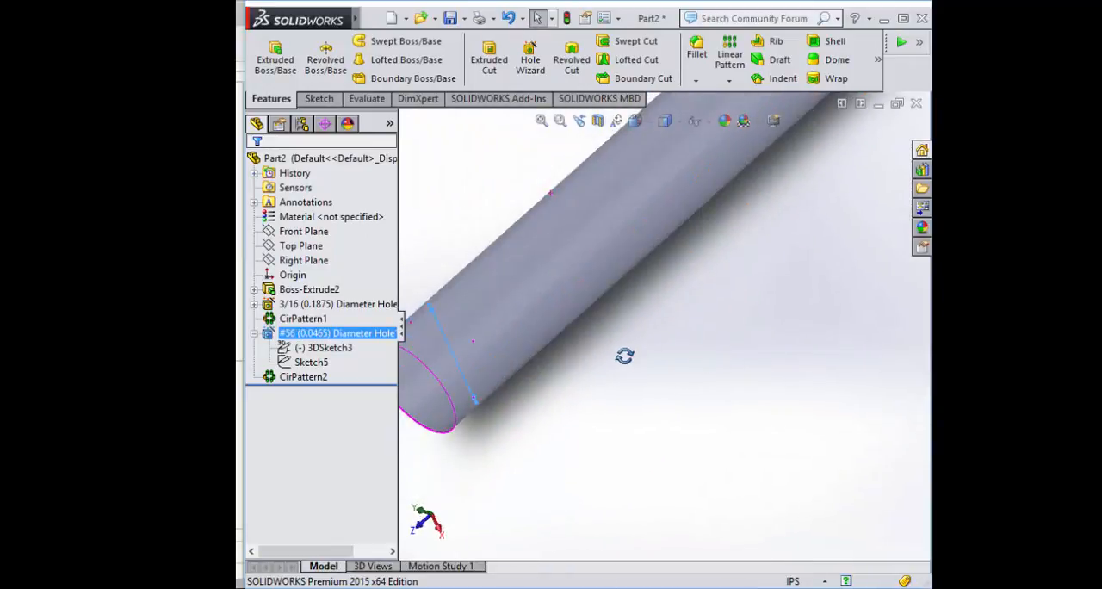
- Orient the tube to the Right view and begin a new Hole Wizard feature
key(space)
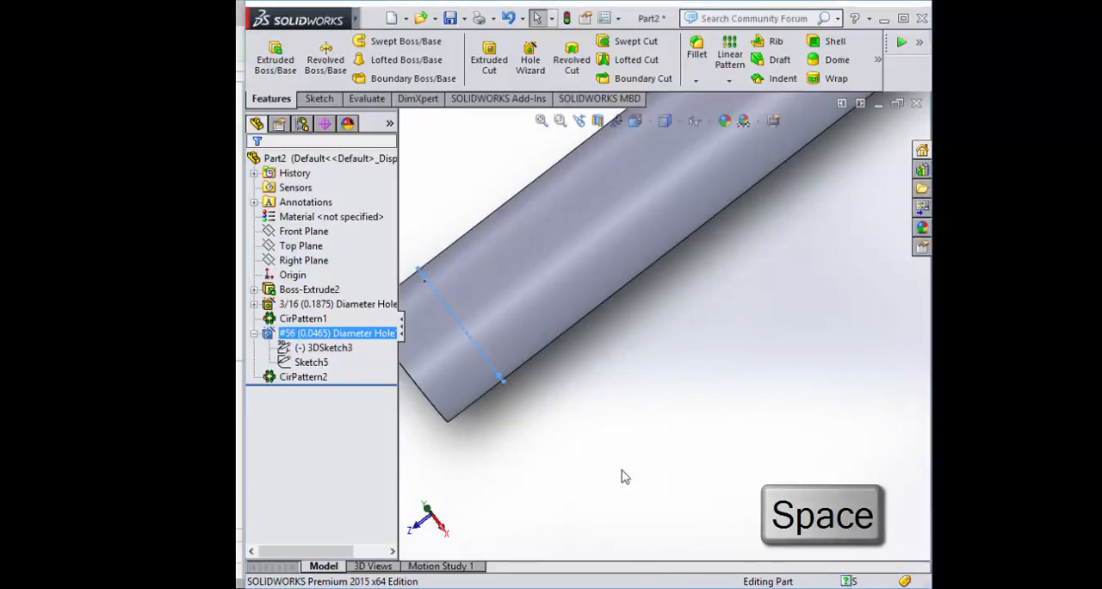
key(space)
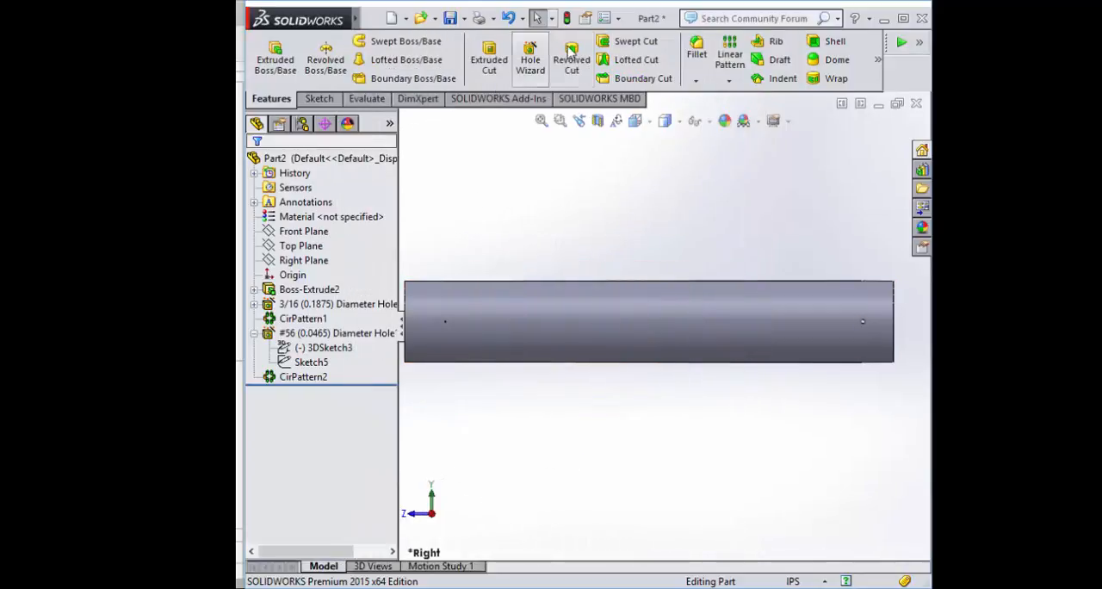
click(530, 60)
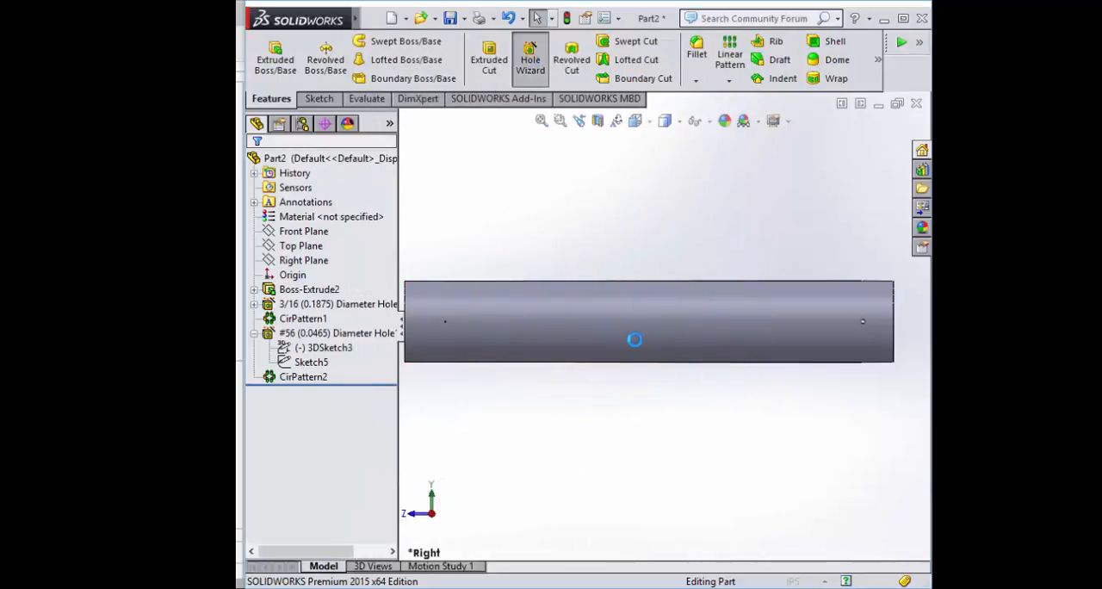
- Configure the Hole Wizard as a PEM Inch weld nut (WN,WNS) sized #6-32
click(529, 56)
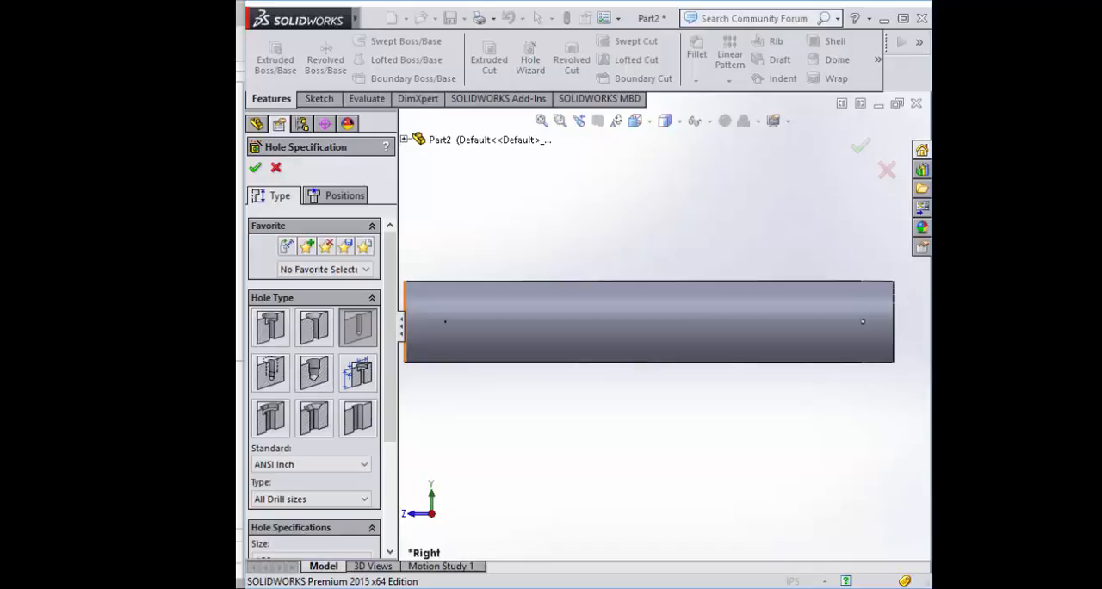
click(588, 329)
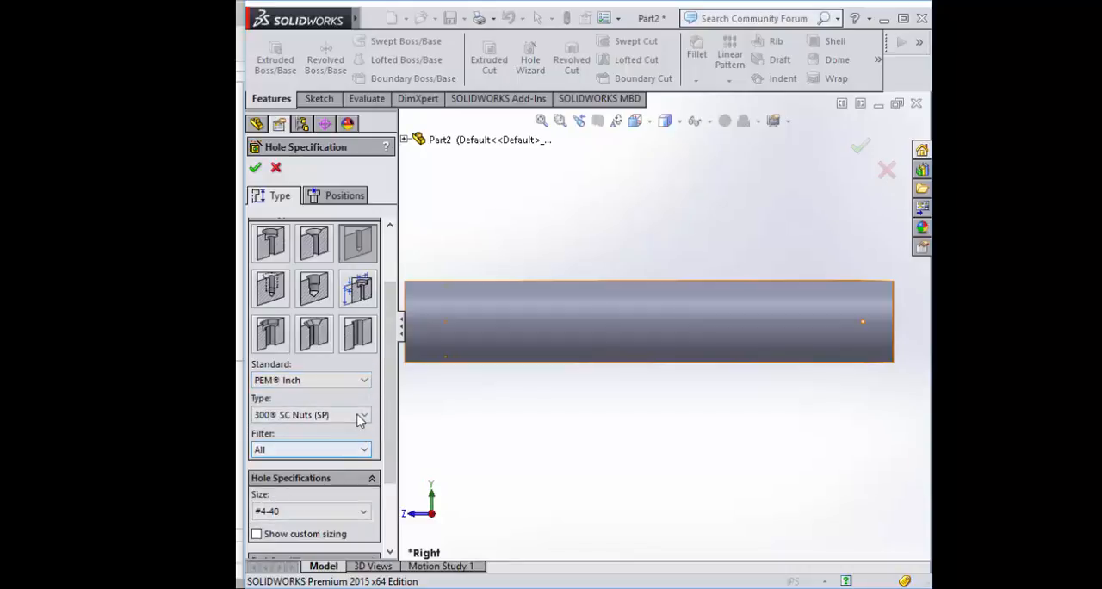
click(362, 415)
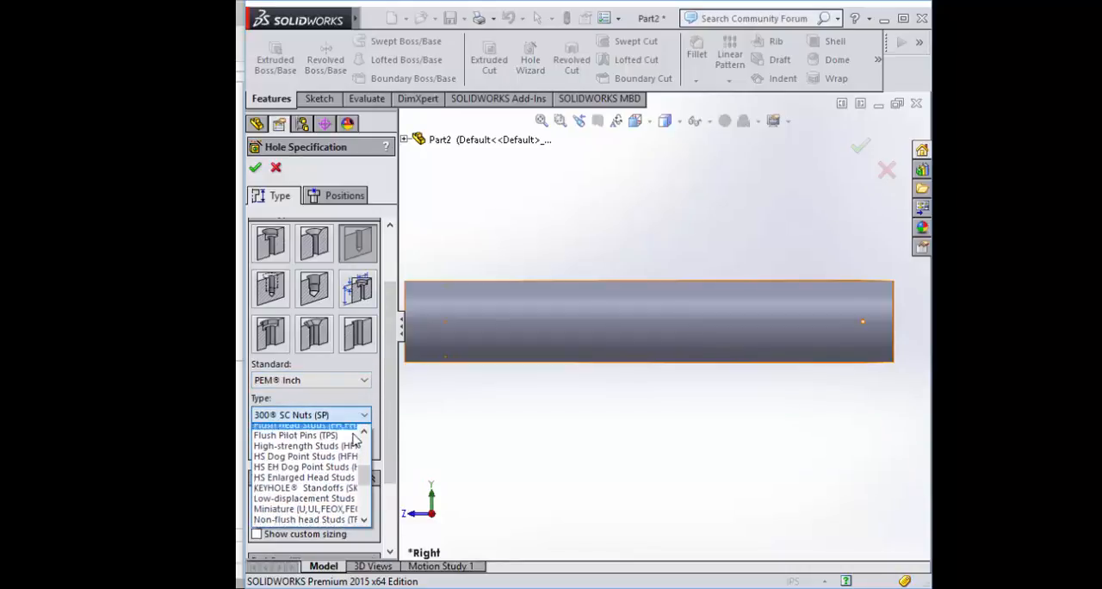
click(290, 414)
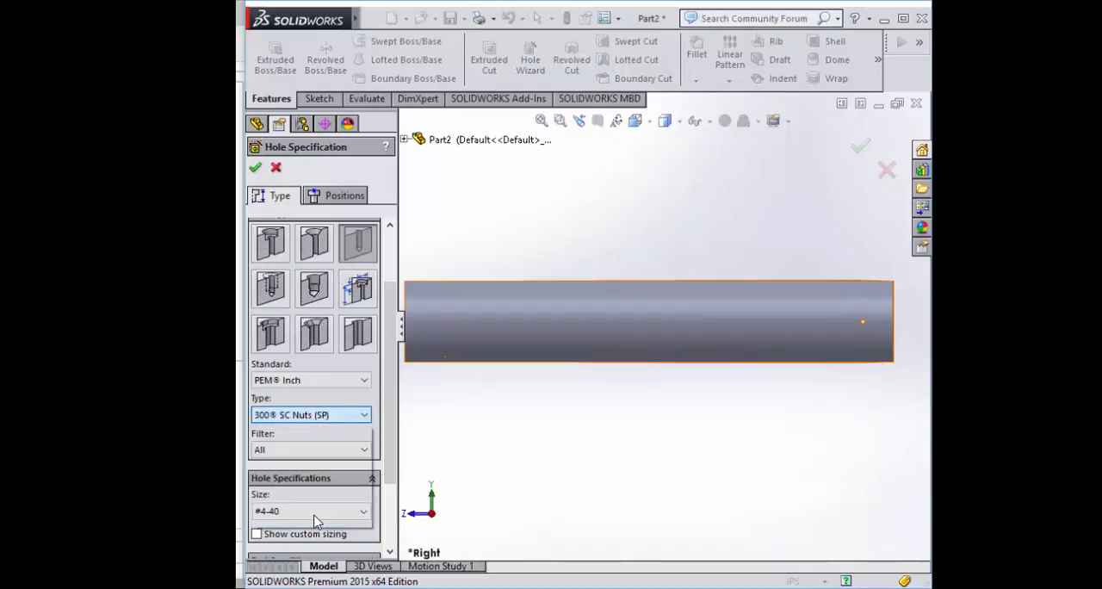
click(311, 416)
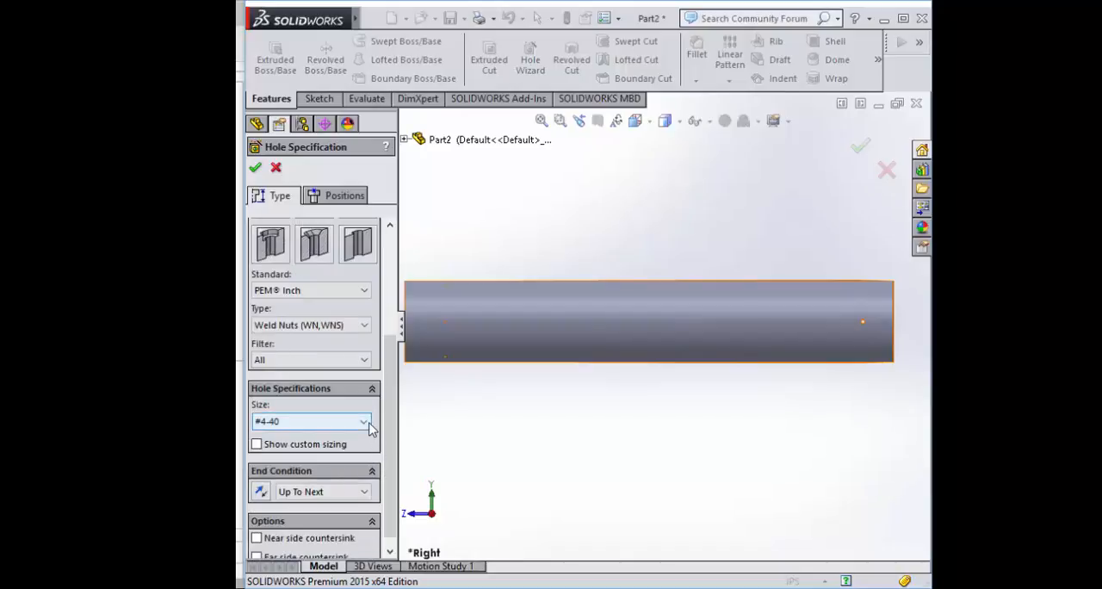
click(363, 421)
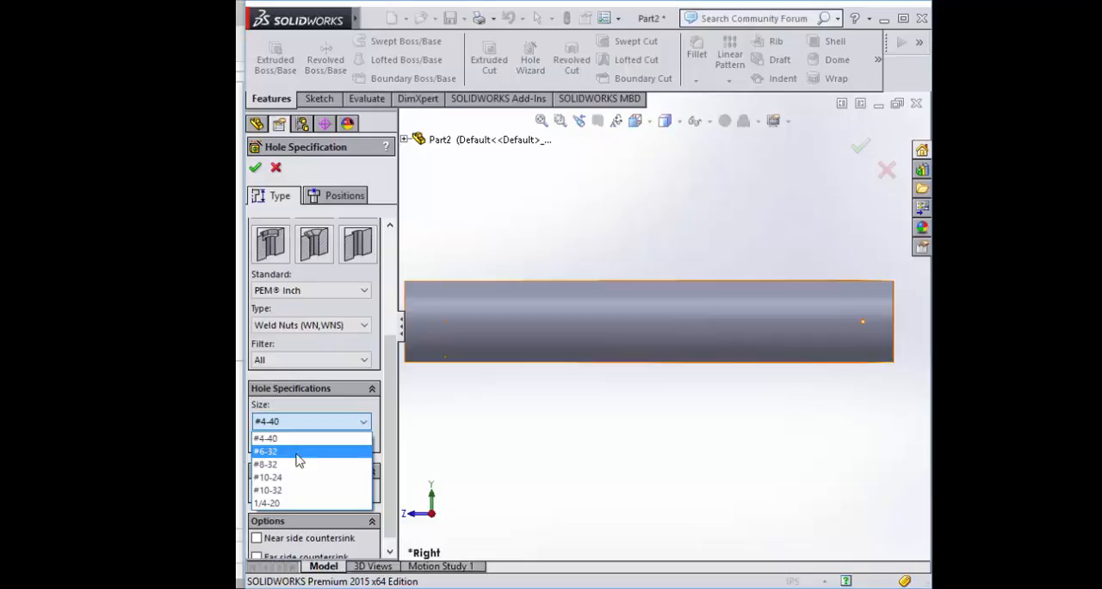
click(267, 451)
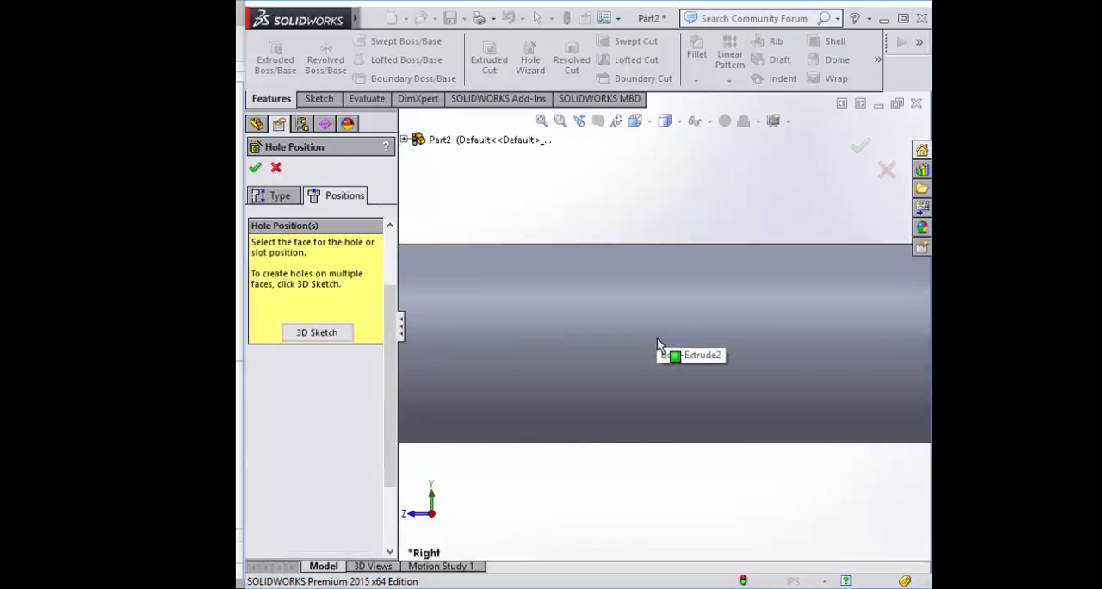
- Place the weld-nut hole point on the tube face at the origin, accept the over-defined warning, and dimension it 12 in from the end
click(663, 349)
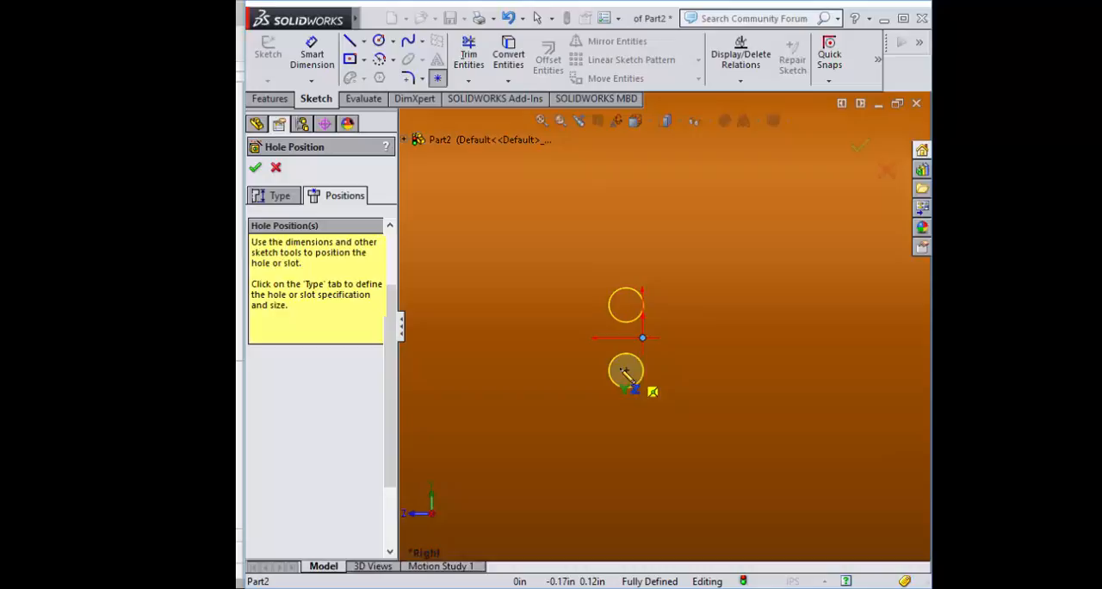
drag(627, 372, 643, 338)
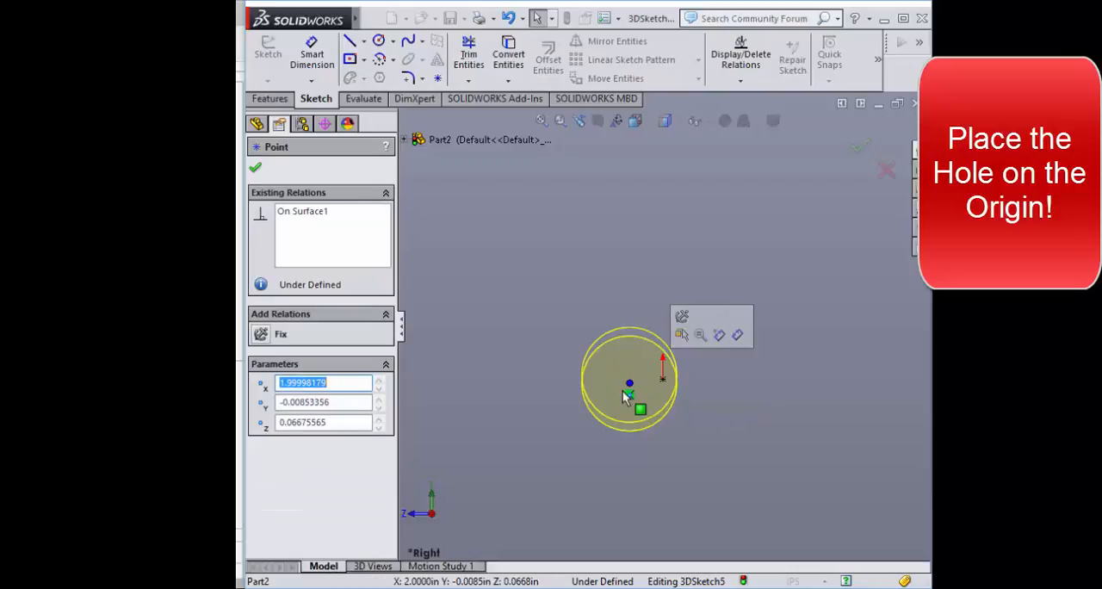
drag(629, 384, 663, 381)
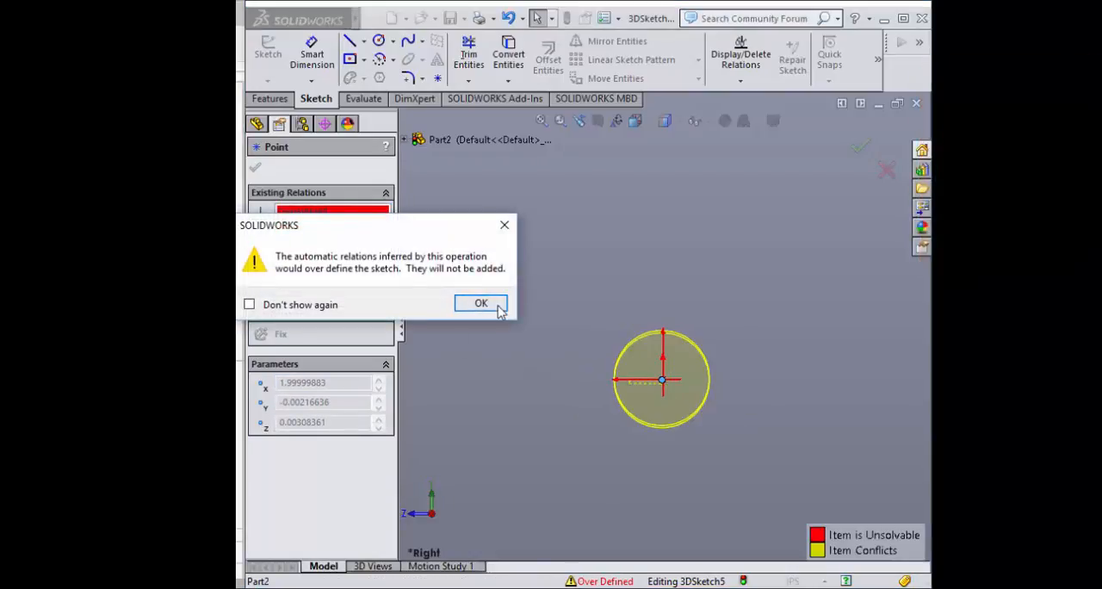
click(481, 303)
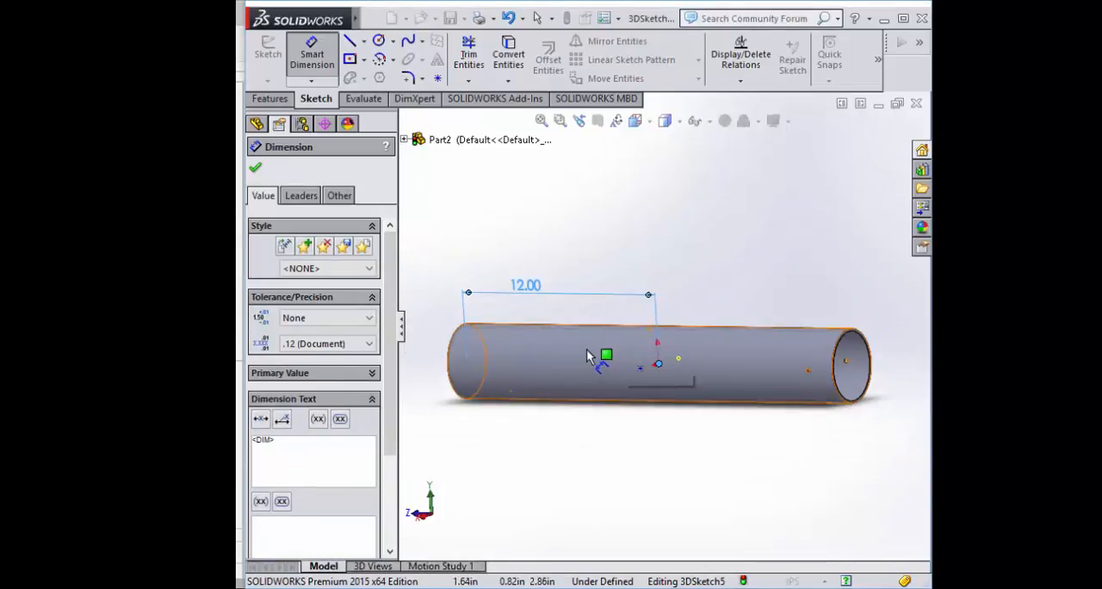
click(364, 98)
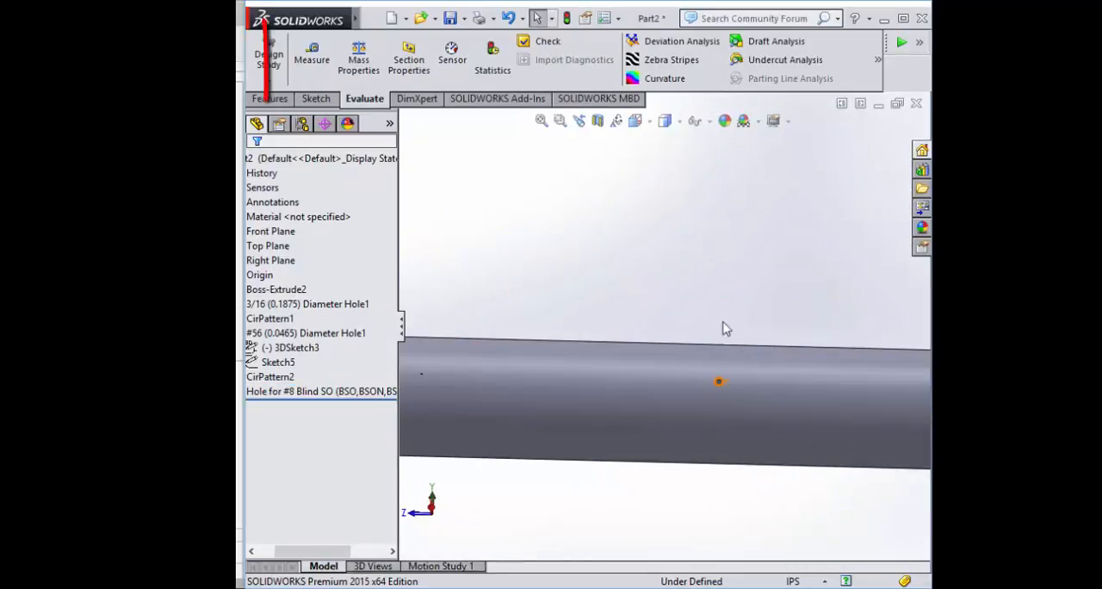
- Start the Measure tool from Evaluate to check the new weld-nut hole
click(312, 56)
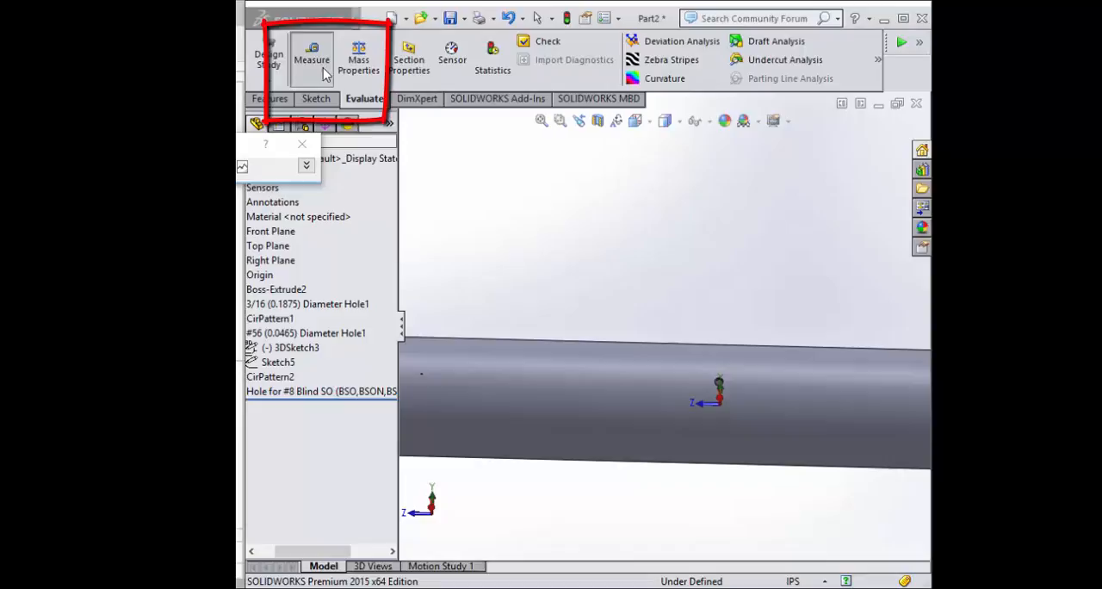